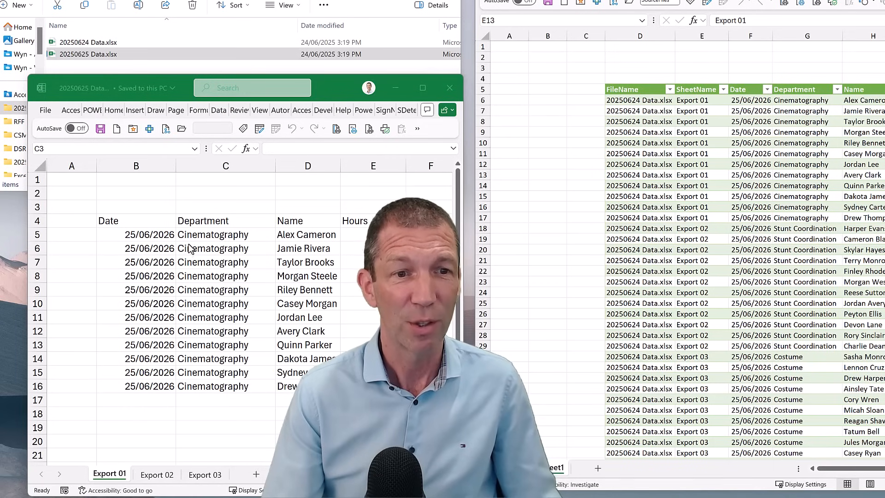
- Review the Export 02 and Export 03 sheets in 20250625 Data.xlsx and scroll the combined table to compare
left_click(225, 206)
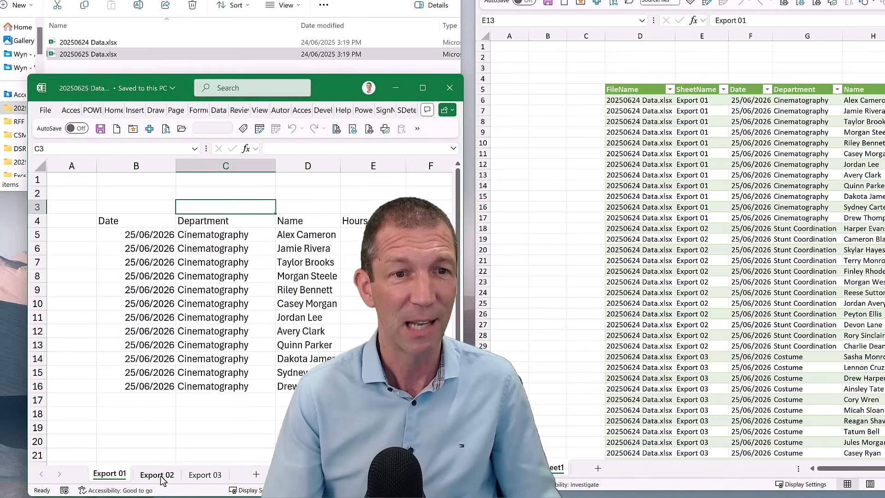
left_click(157, 474)
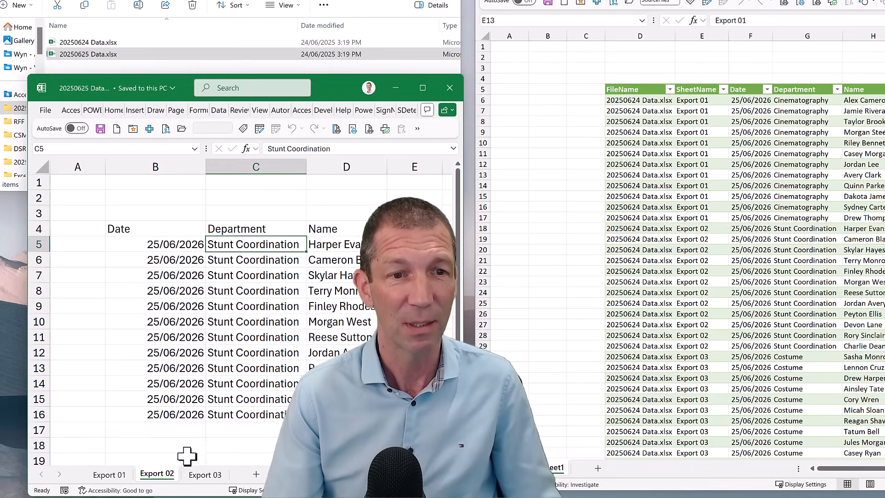
left_click(205, 474)
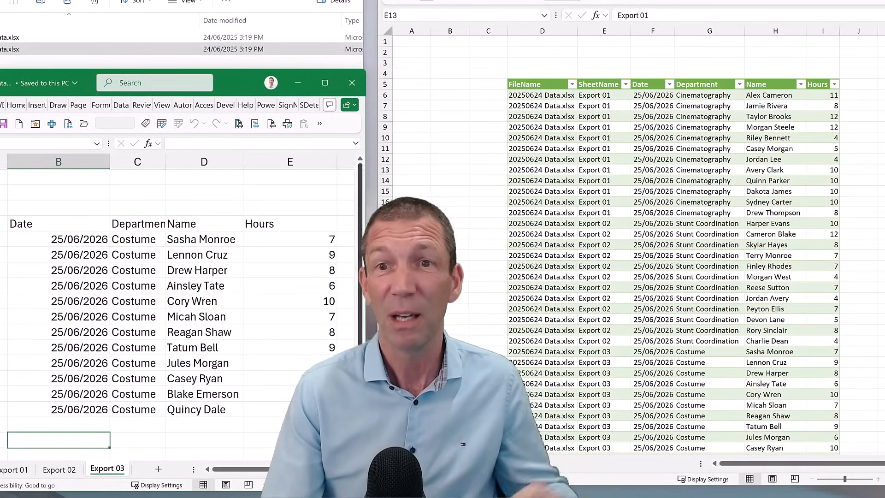
scroll("down", 3)
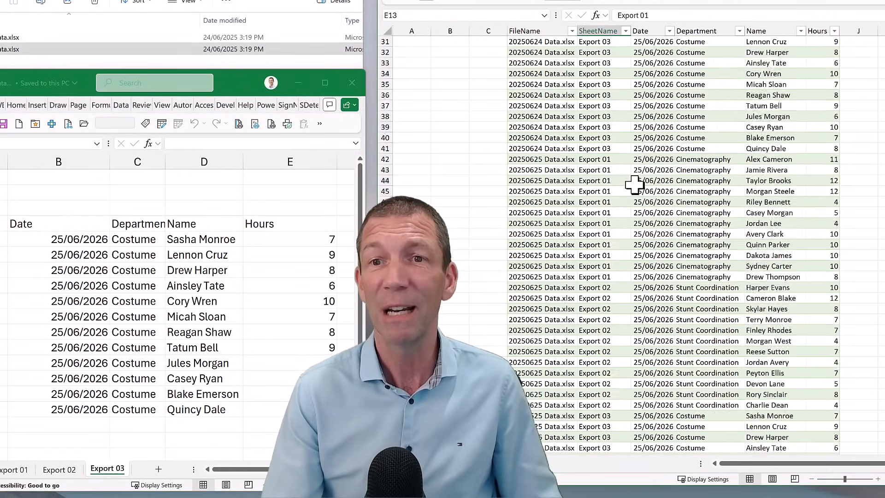
scroll("down", 3)
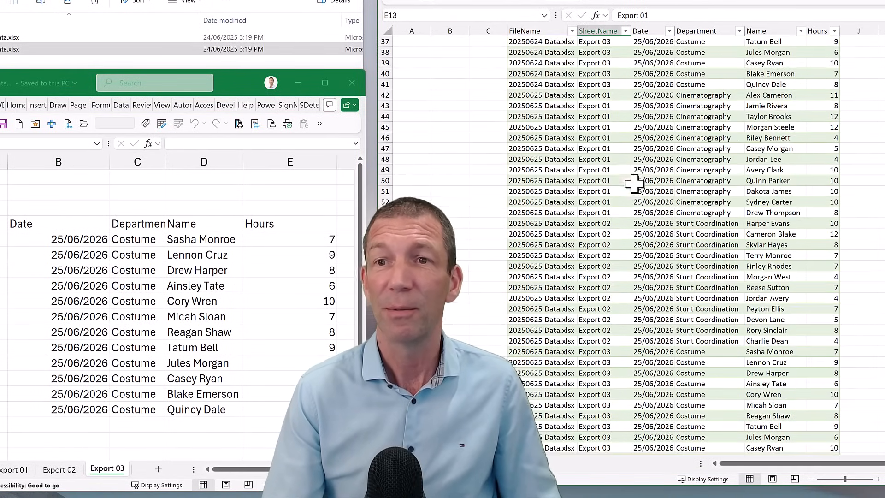
scroll("up", 3)
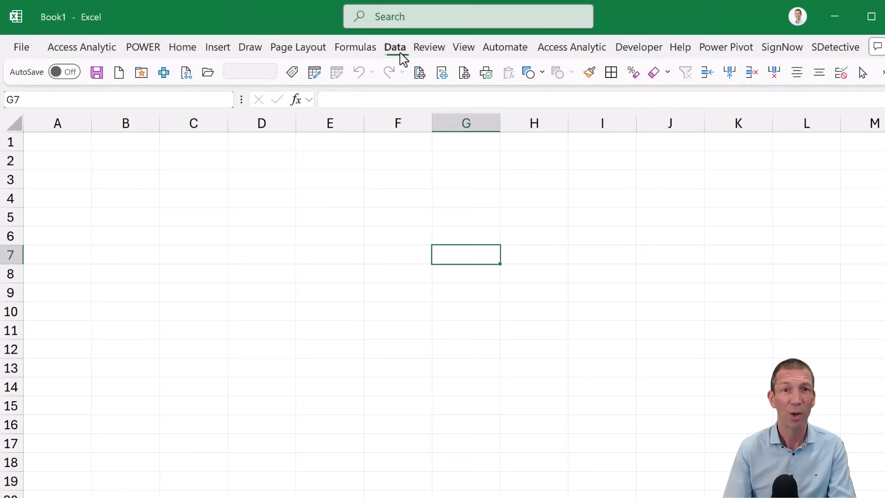
- Import the SourceFiles folder via Get Data > From Folder and show the Combine options
left_click(394, 47)
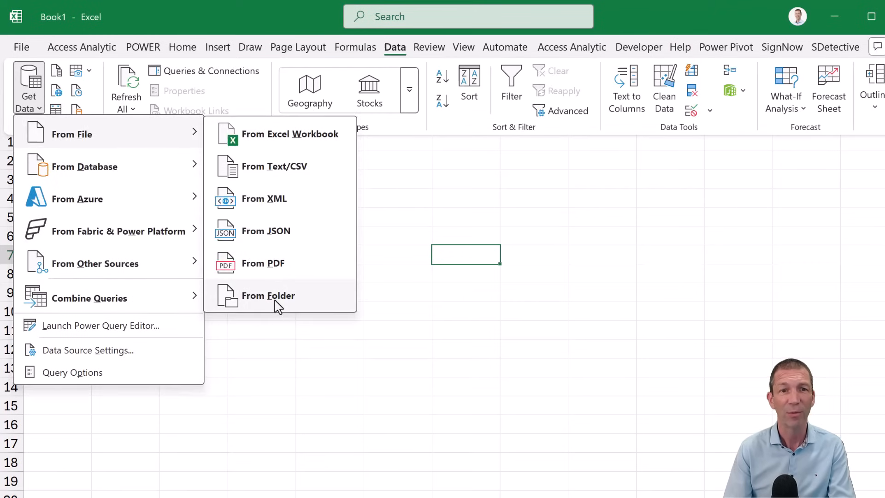
left_click(268, 295)
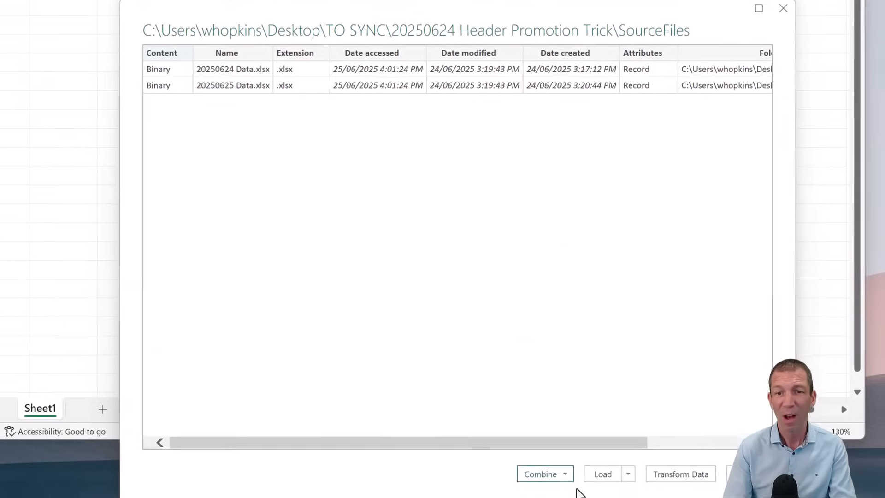
left_click(564, 471)
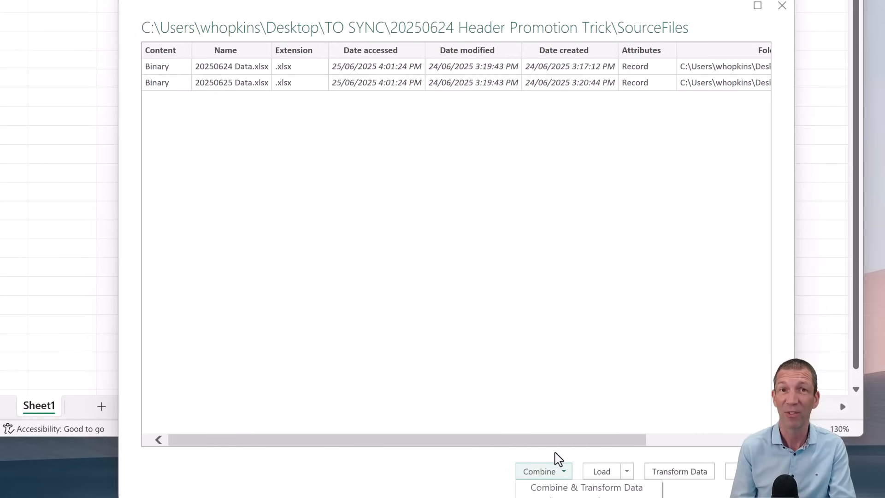
mouse_move(534, 451)
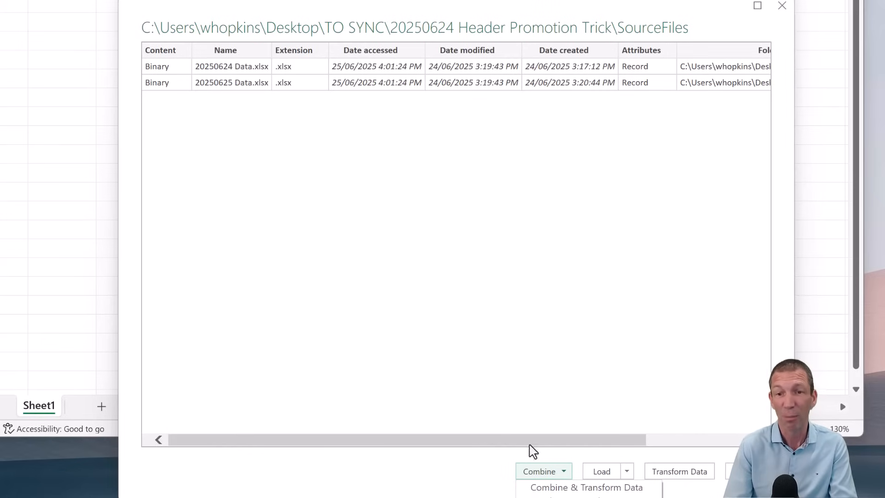
mouse_move(572, 404)
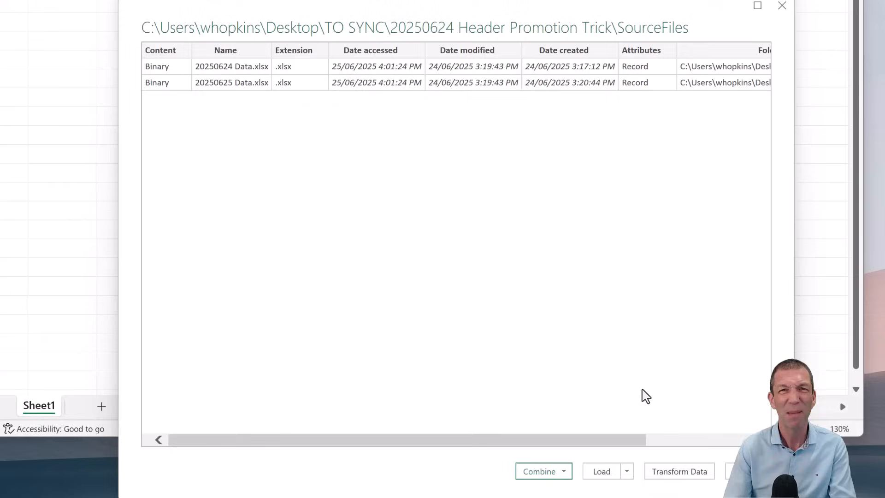
mouse_move(679, 471)
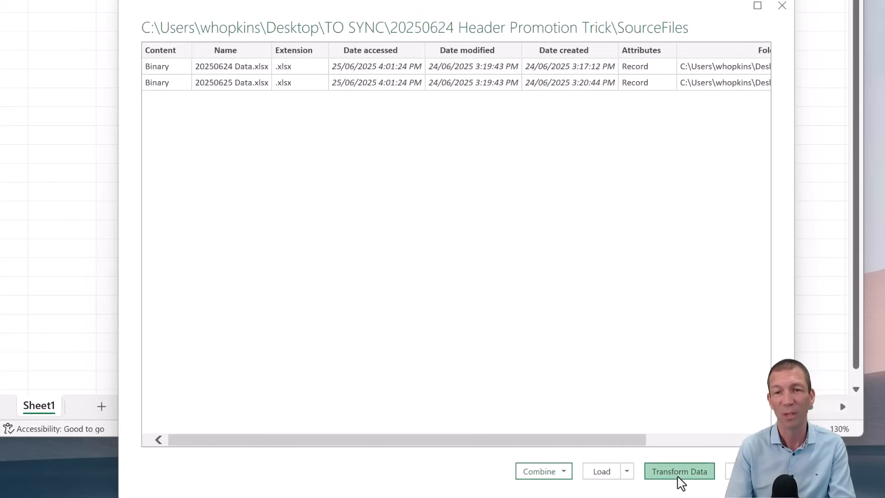
- Load the folder listing into Power Query and remove all columns except Content and Name
left_click(679, 471)
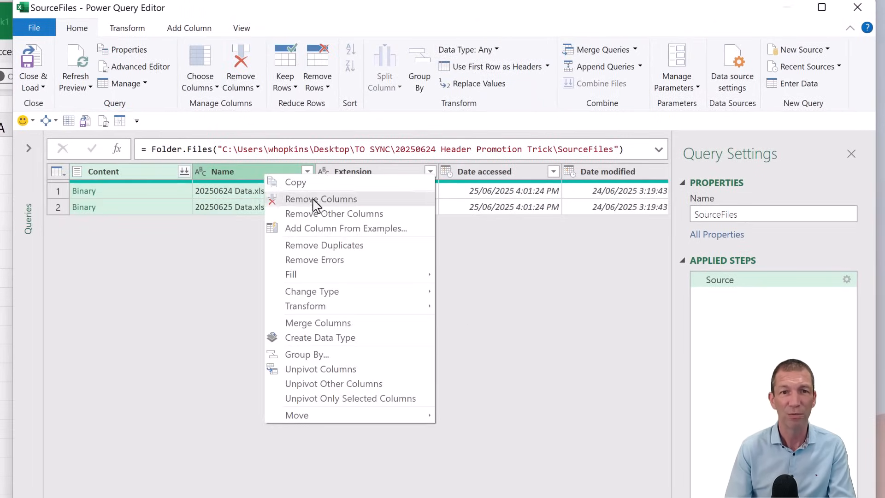
left_click(334, 213)
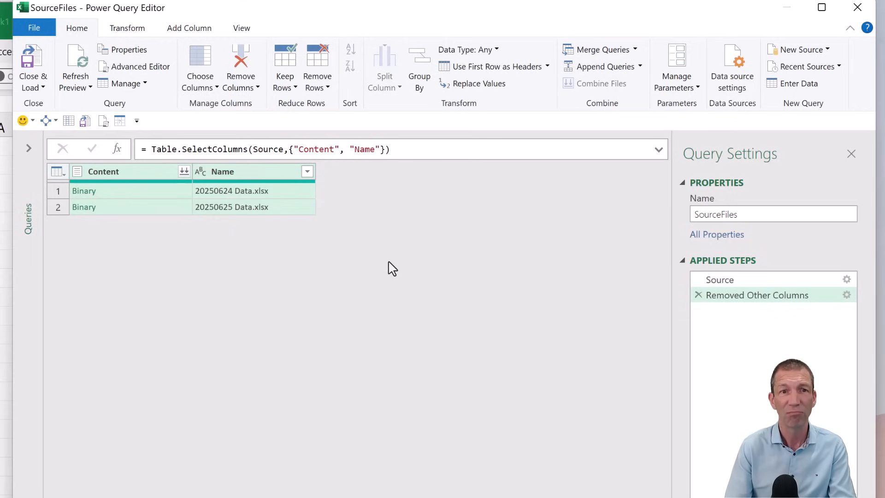
mouse_move(185, 171)
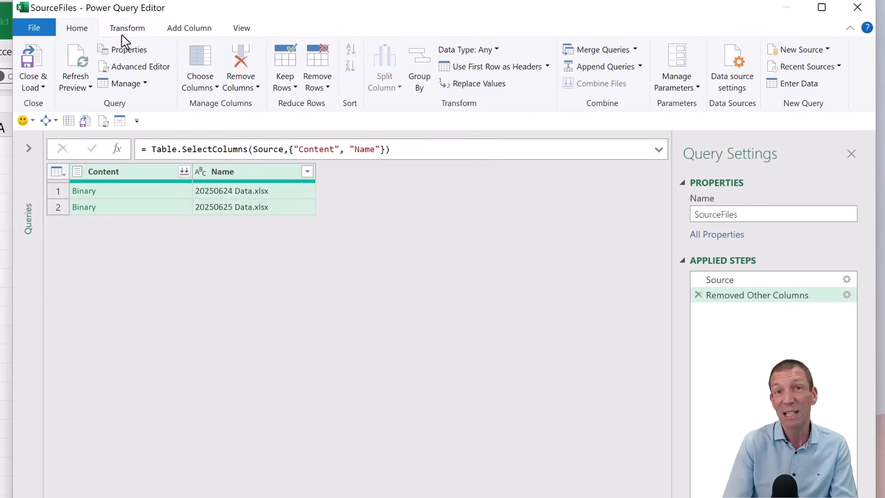
mouse_move(26, 106)
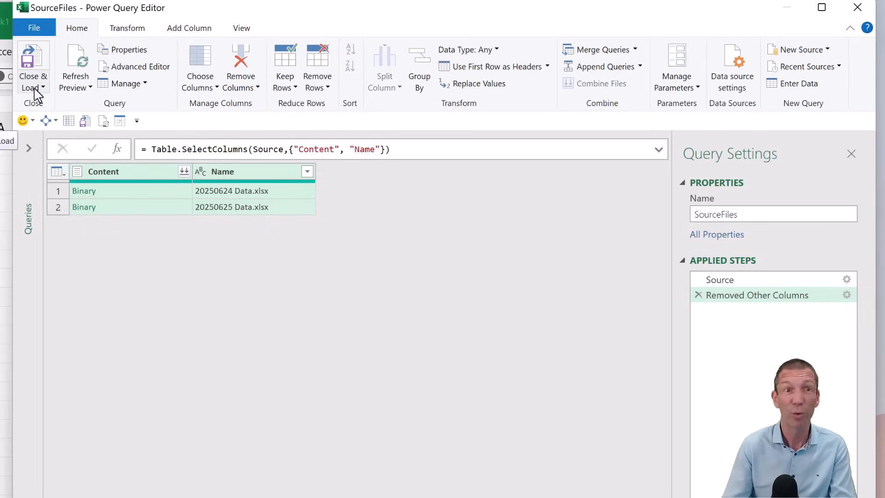
mouse_move(199, 66)
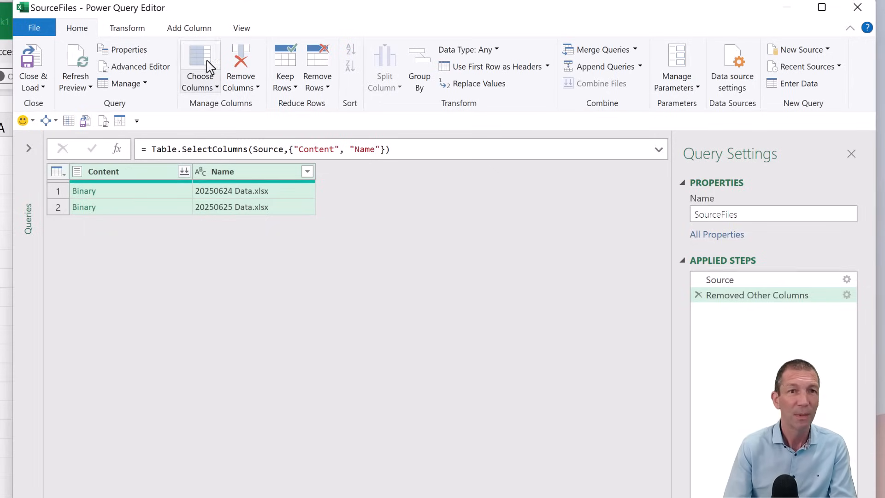
- Add a Custom column with the formula =Excel.Workbook([Content])
left_click(189, 28)
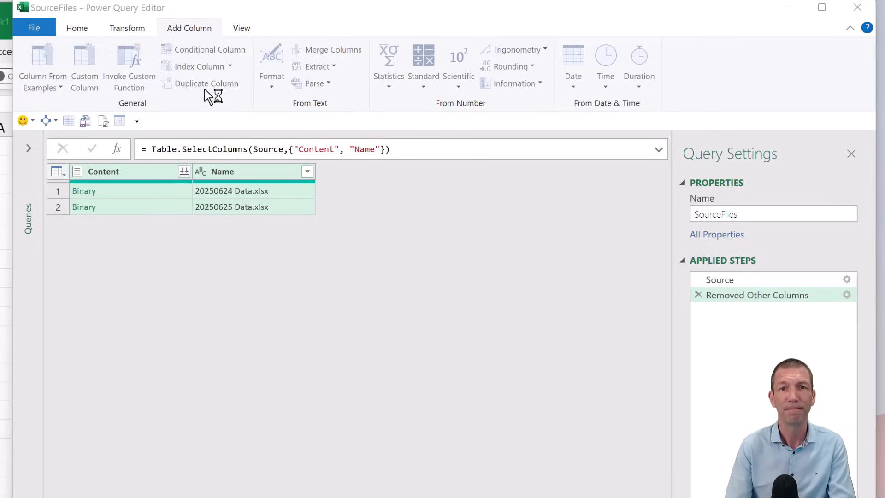
left_click(84, 66)
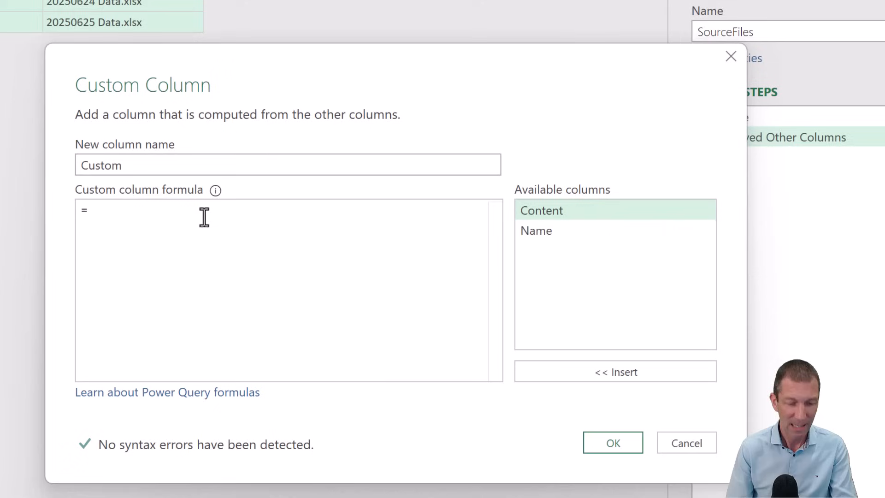
type("ew")
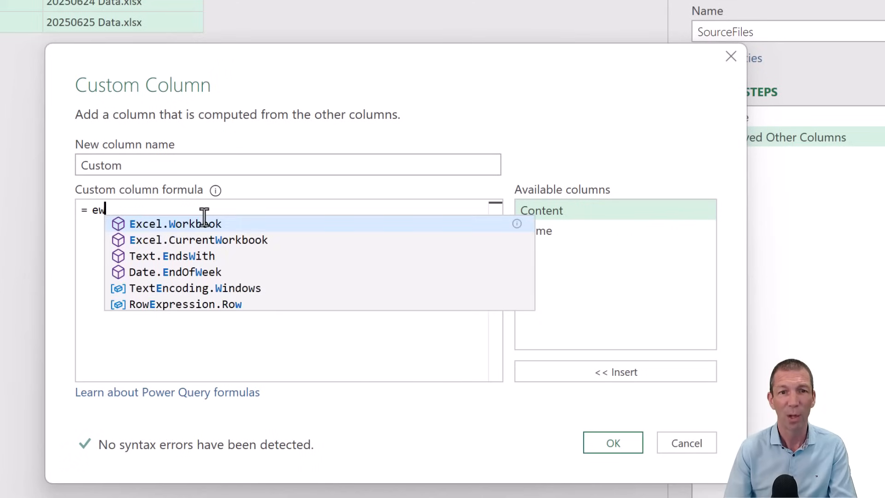
left_click(174, 223)
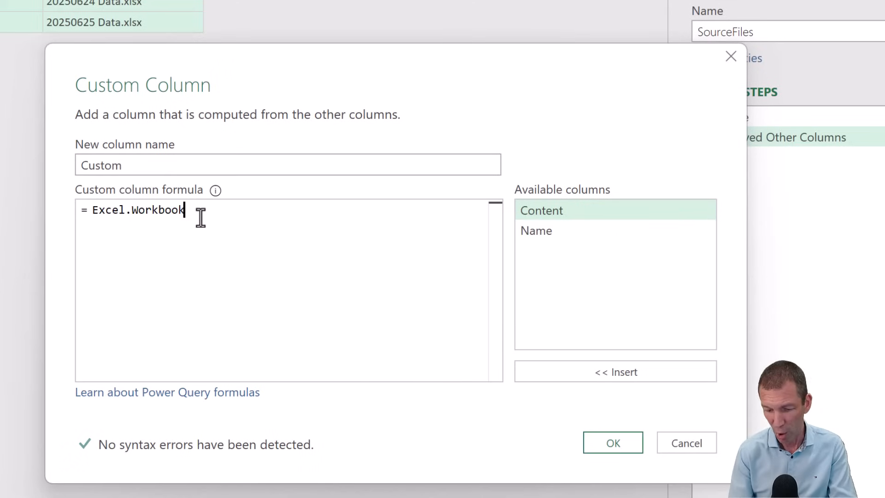
type("(")
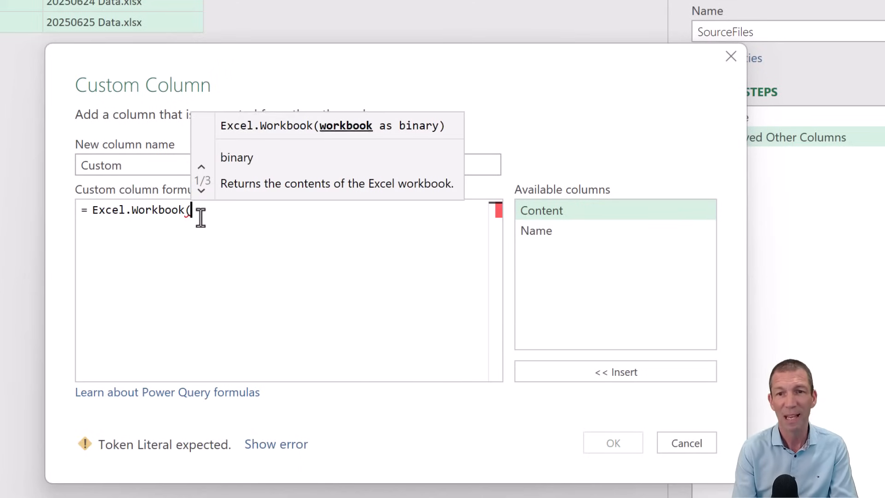
type("[Content")
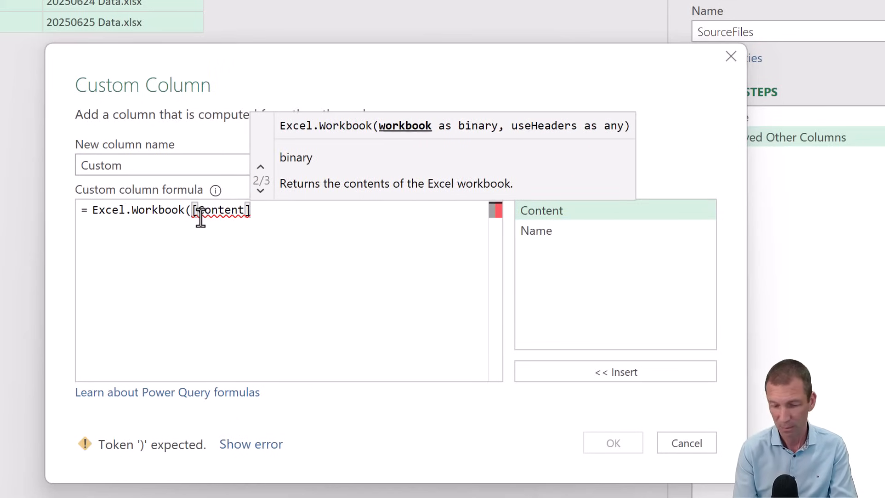
type(")")
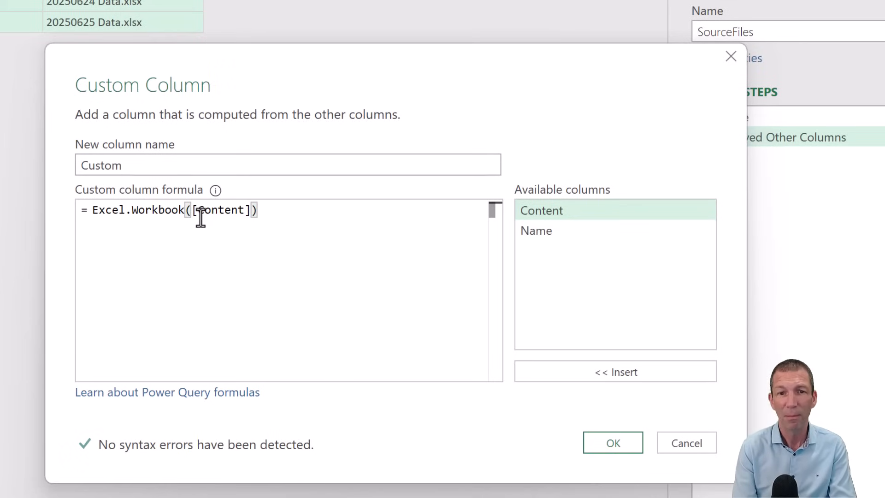
mouse_move(666, 90)
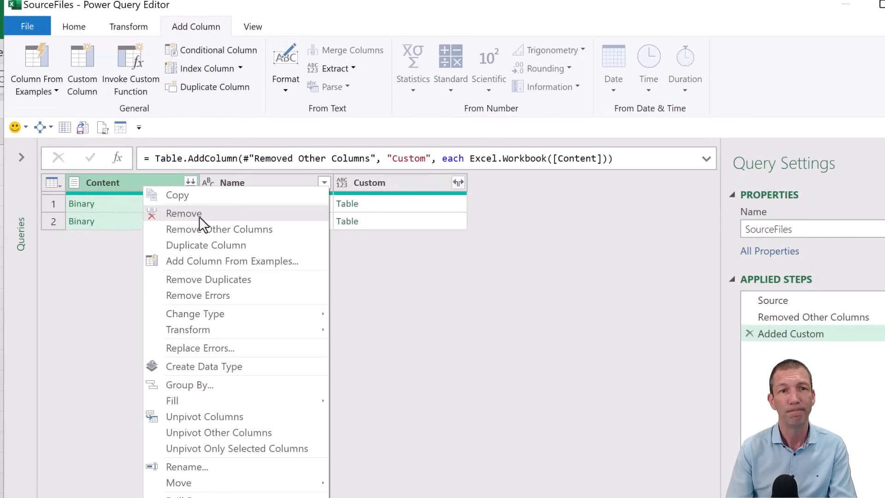
- Remove the Content column and rename Name to OrigFileName
left_click(184, 213)
type("O")
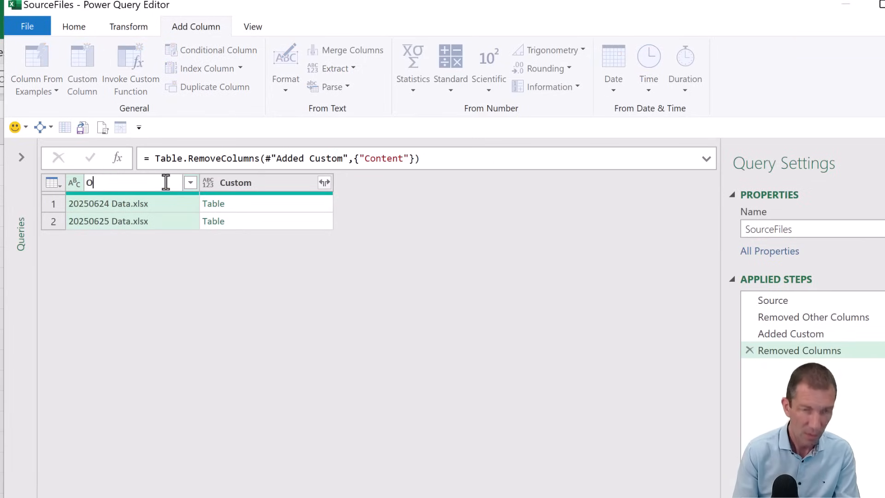
type("rig")
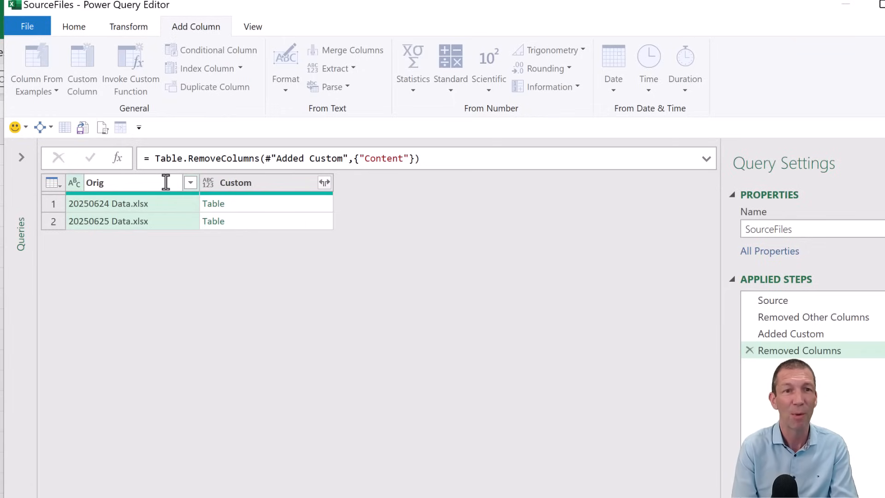
type("F")
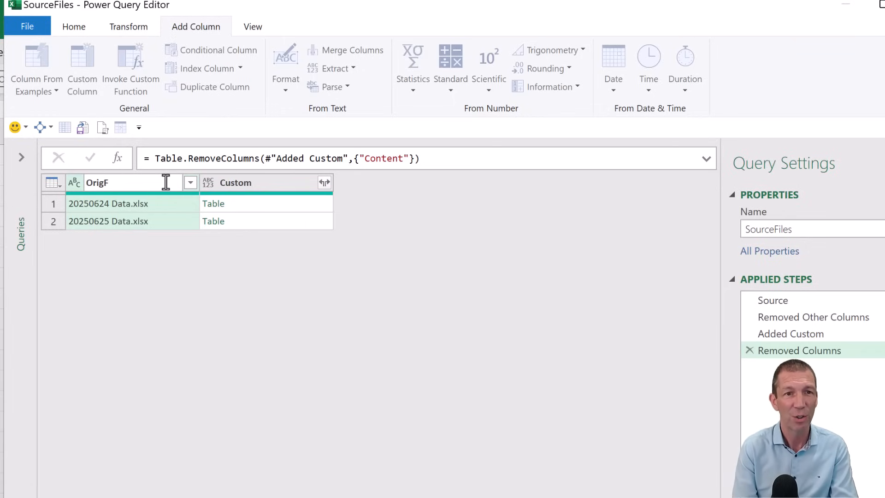
type("ilen")
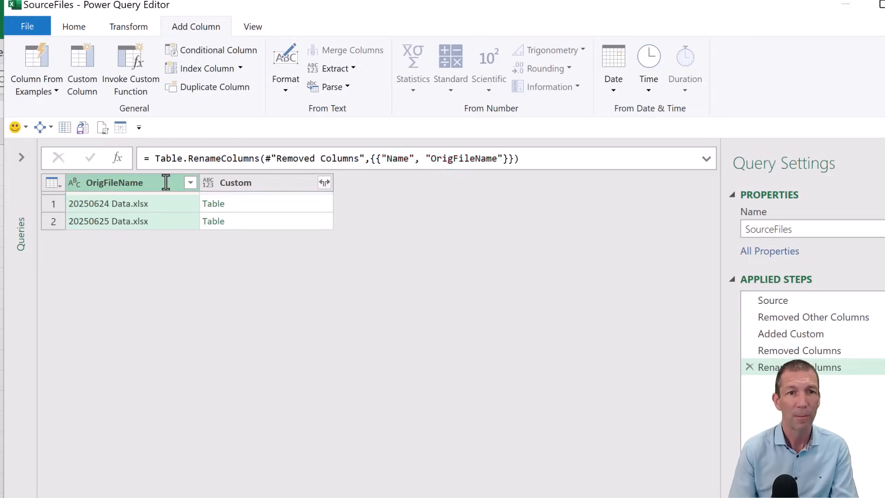
mouse_move(341, 188)
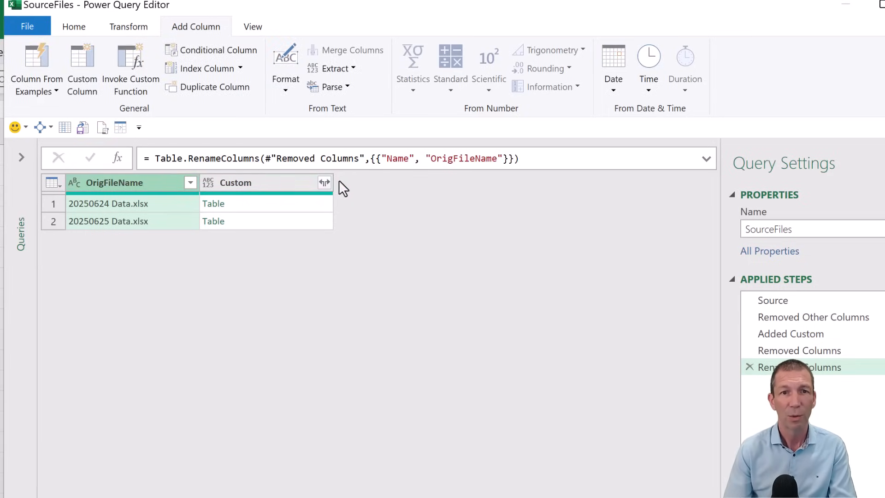
- Expand Custom into its Name and Data fields only, without Kind or a column prefix
left_click(324, 183)
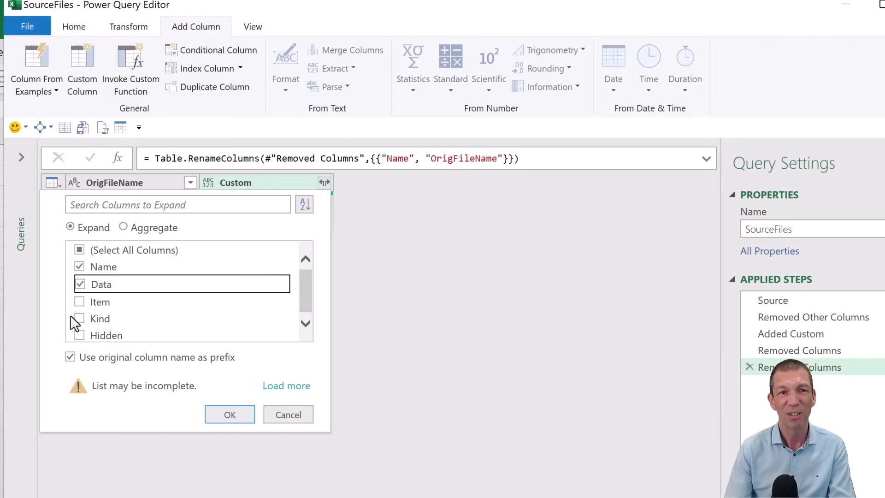
left_click(70, 357)
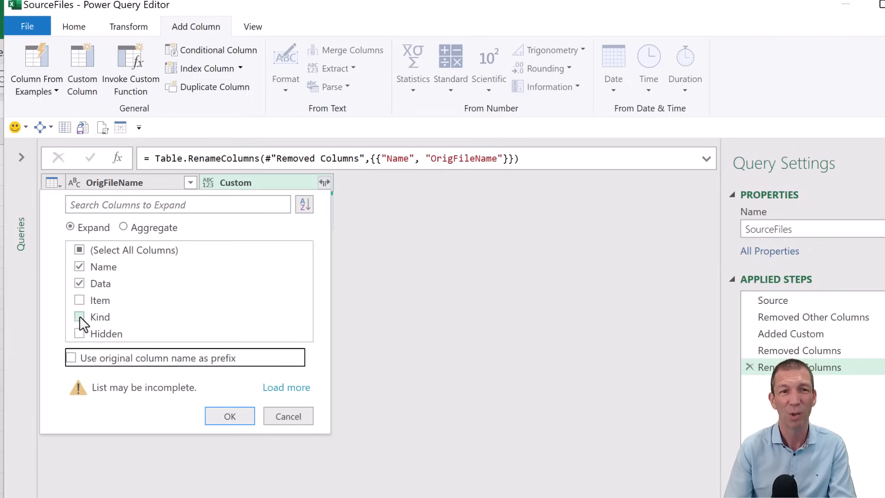
left_click(79, 317)
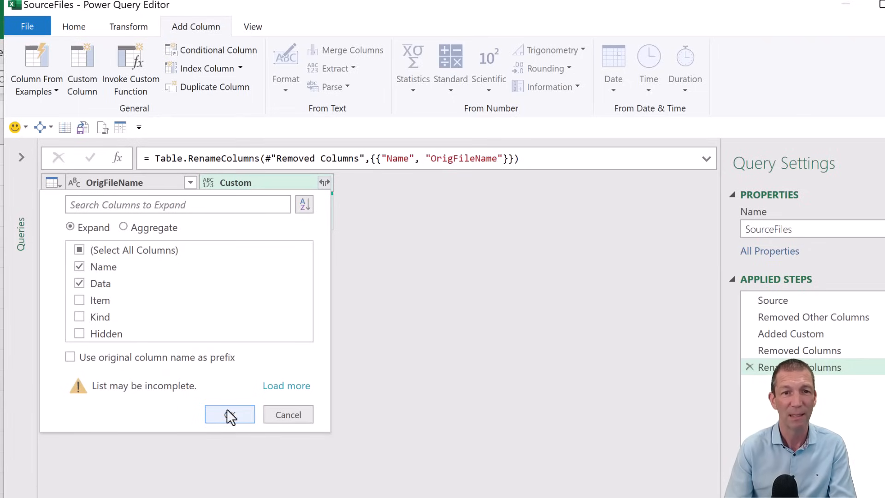
left_click(230, 414)
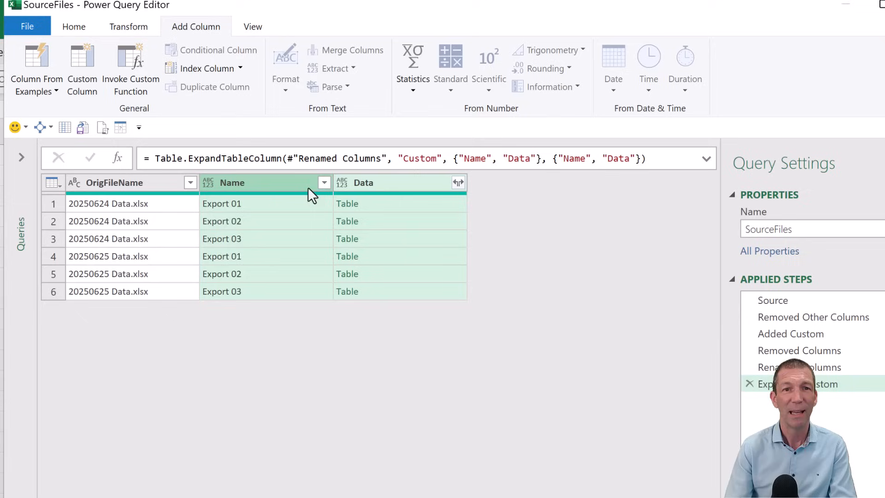
mouse_move(260, 217)
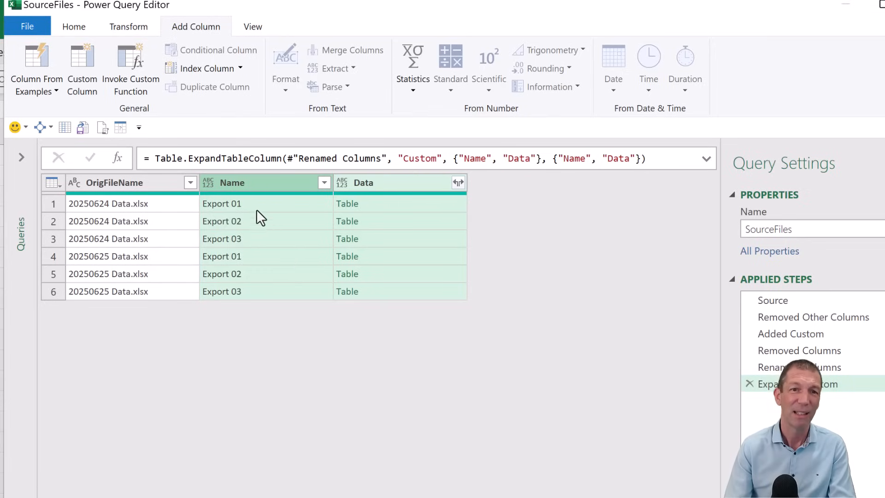
mouse_move(251, 245)
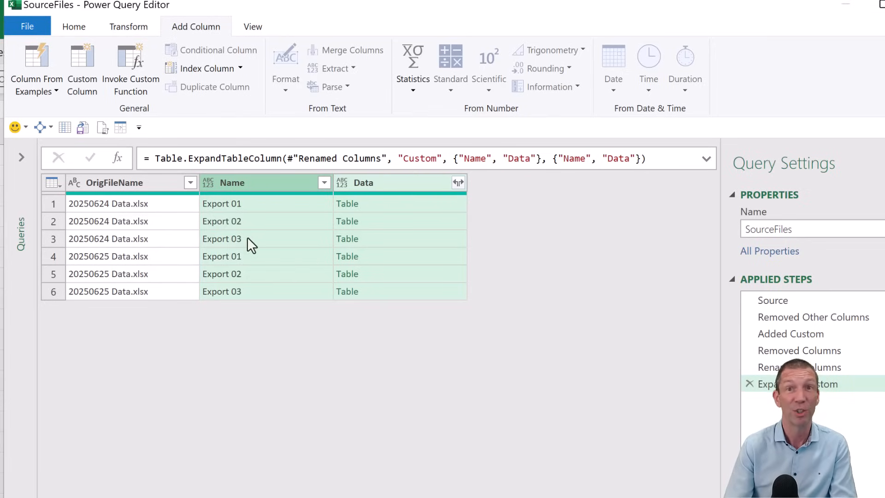
mouse_move(253, 295)
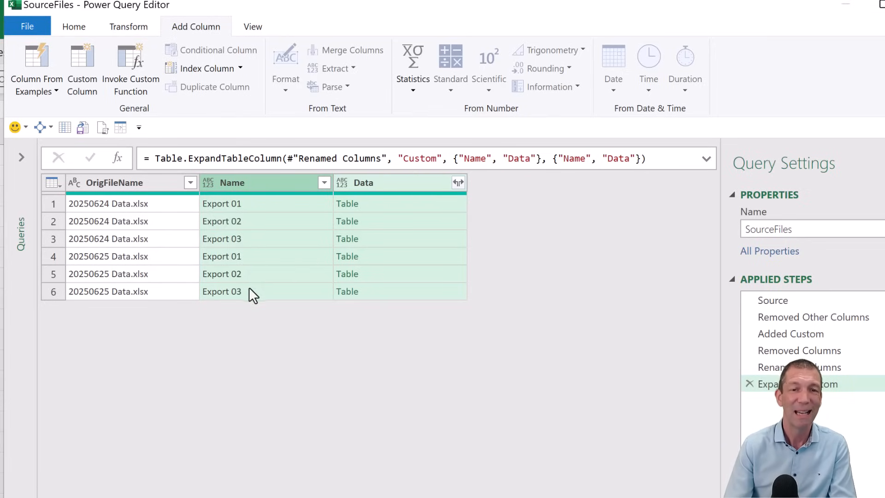
mouse_move(325, 183)
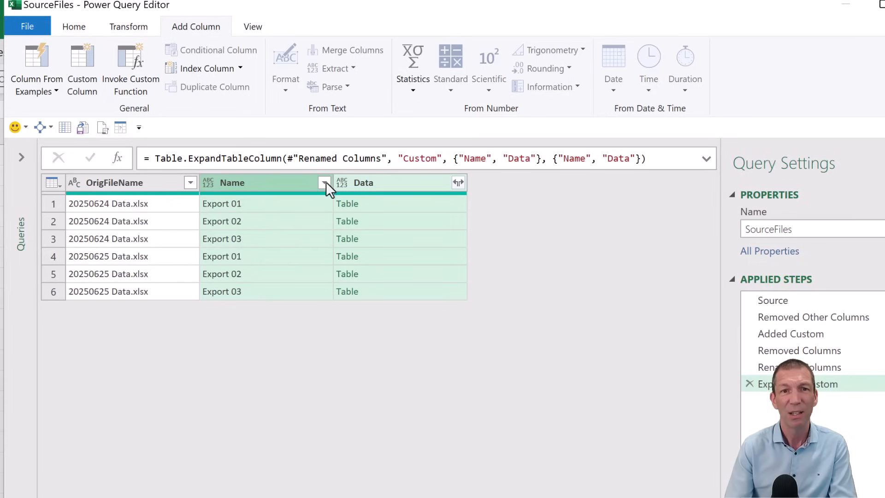
left_click(323, 182)
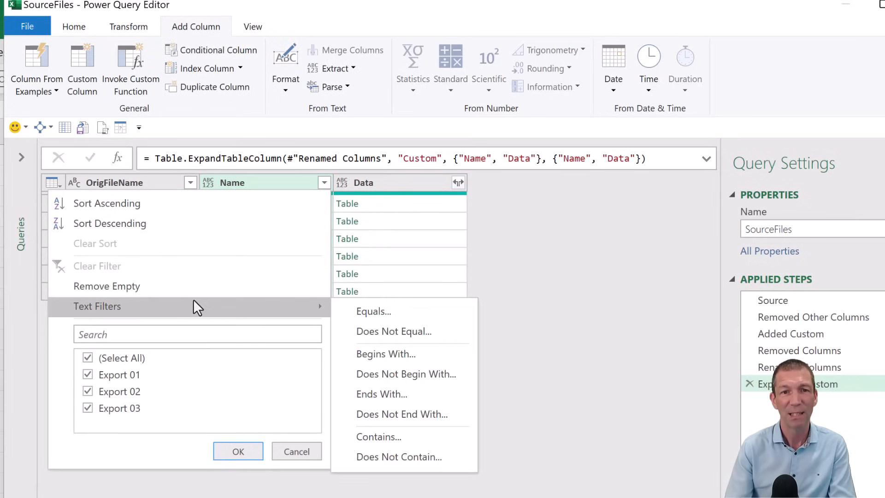
mouse_move(353, 312)
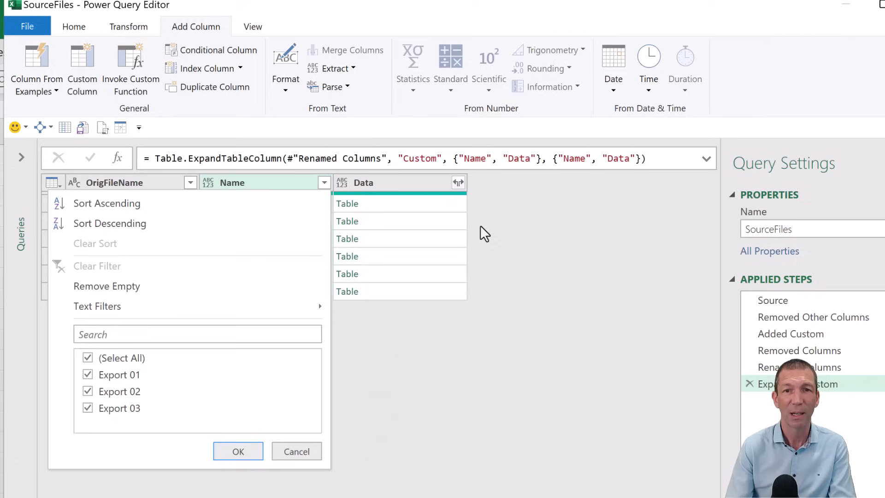
left_click(238, 451)
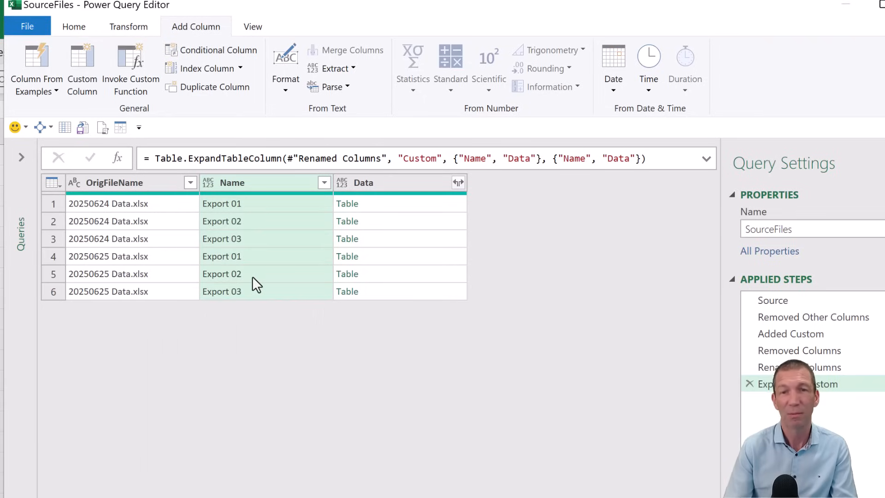
mouse_move(240, 185)
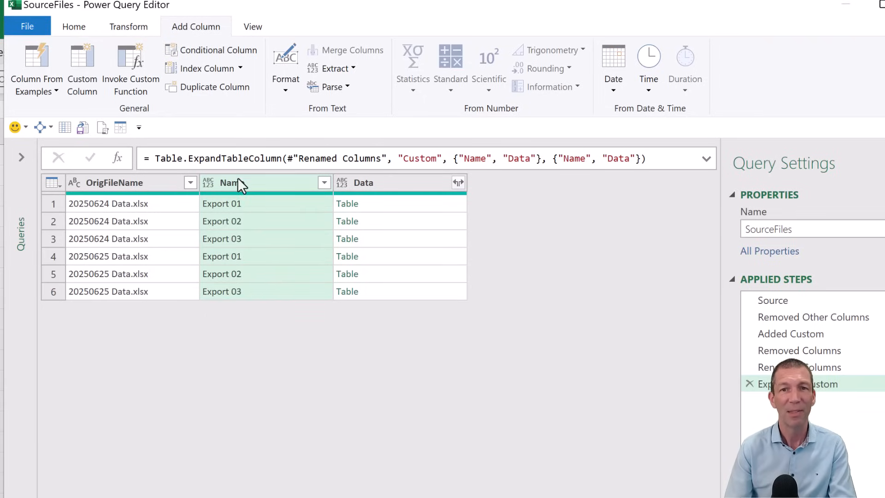
mouse_move(242, 192)
type("OrigSheet")
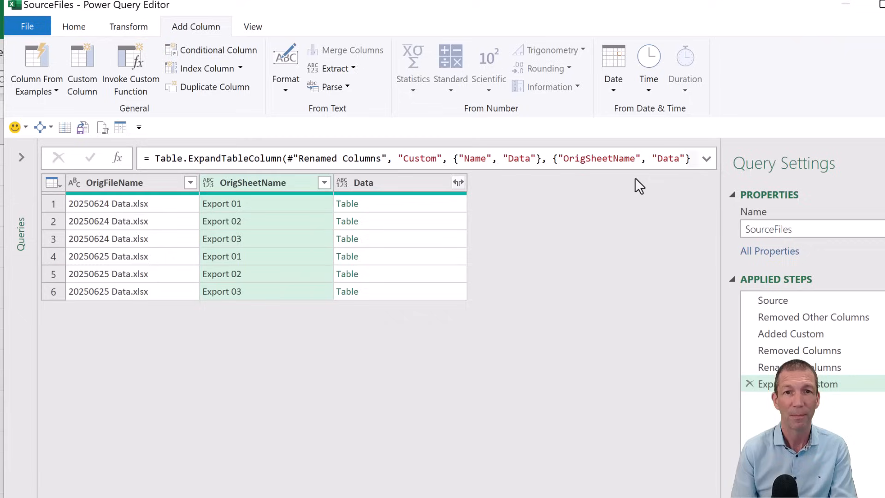
mouse_move(218, 195)
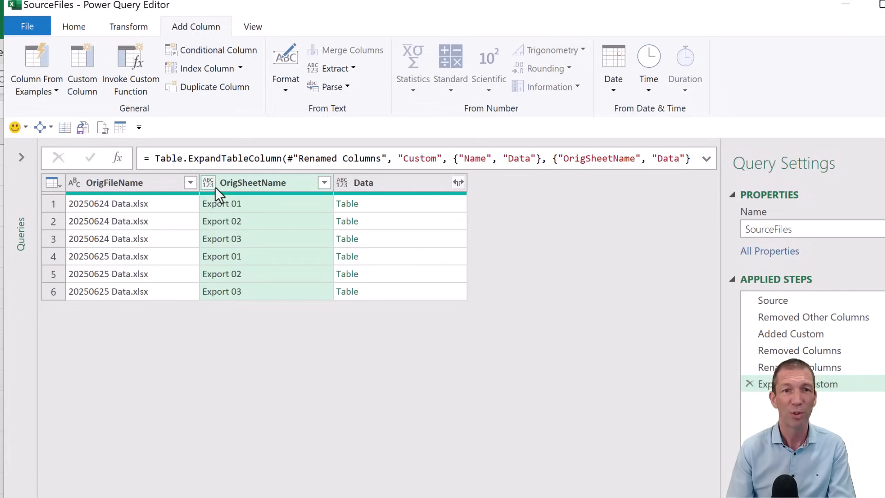
mouse_move(215, 192)
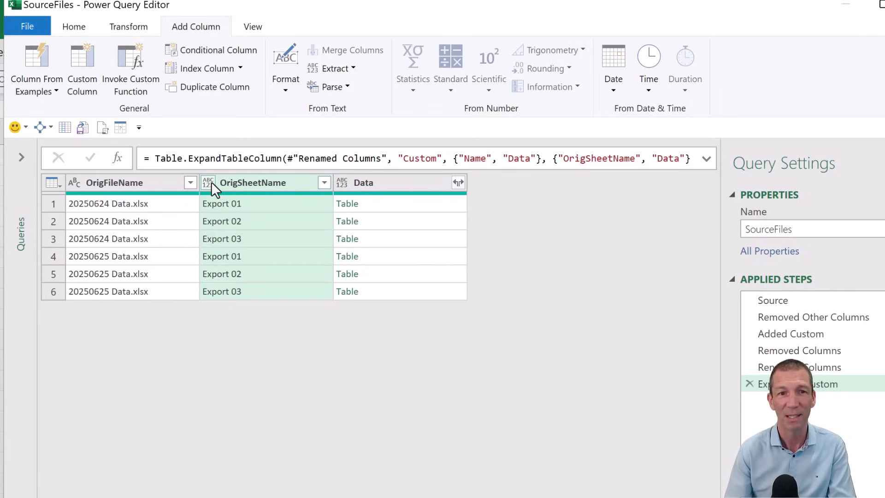
mouse_move(302, 229)
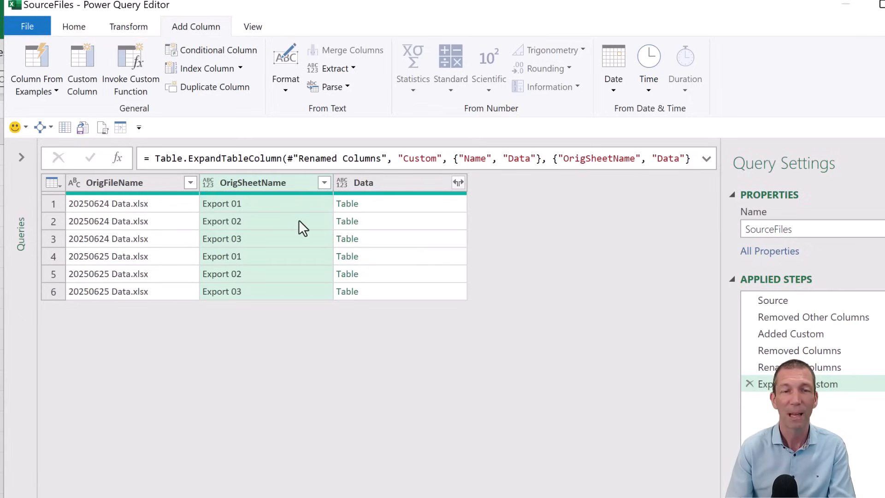
mouse_move(458, 183)
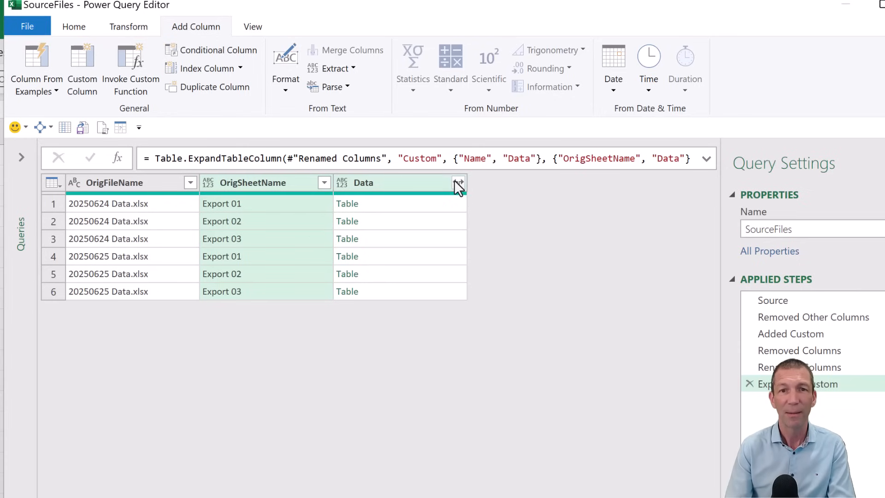
- Expand the Data column into Column1–Column4 with all columns kept and no prefix
left_click(458, 182)
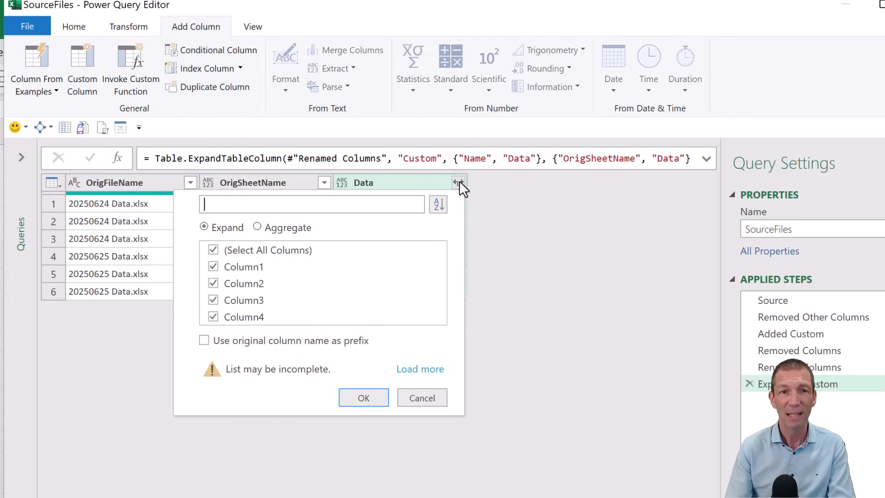
left_click(364, 397)
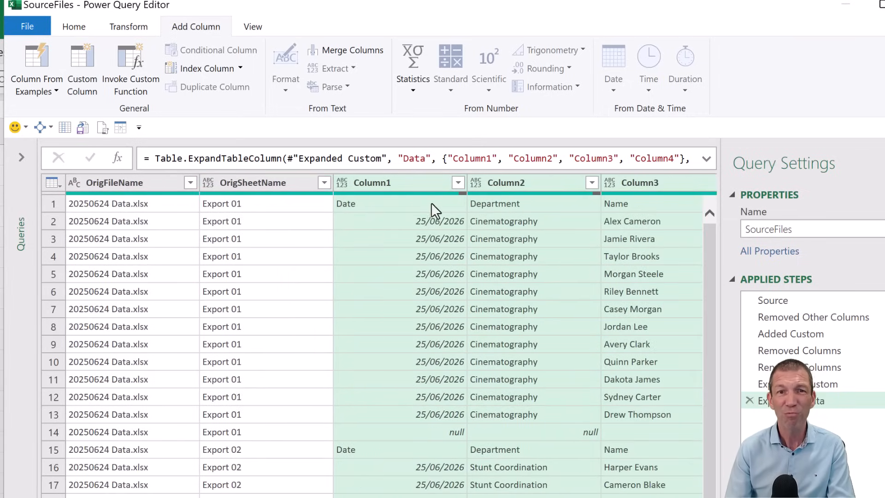
mouse_move(125, 46)
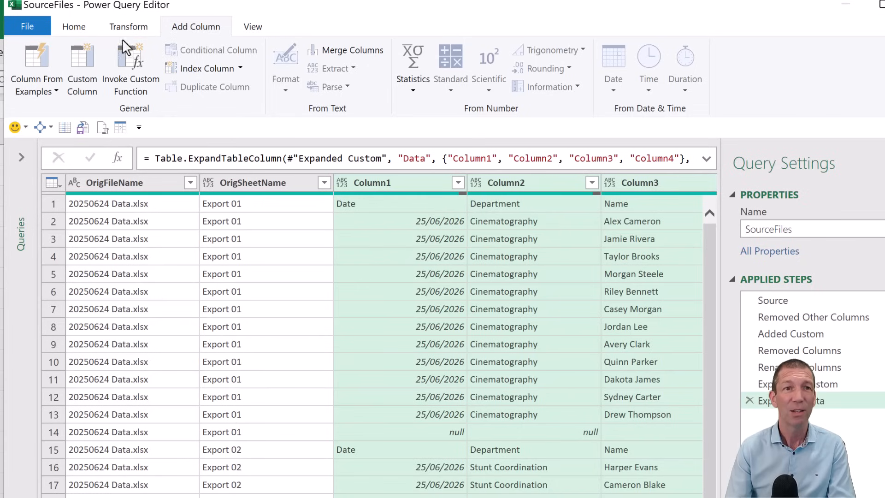
- Use First Row as Headers so the data columns become Date, Department and Name
left_click(73, 26)
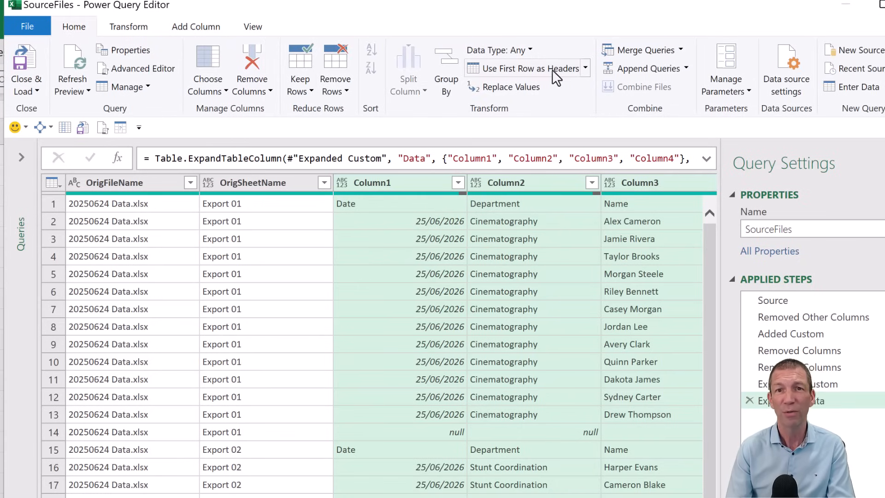
left_click(515, 67)
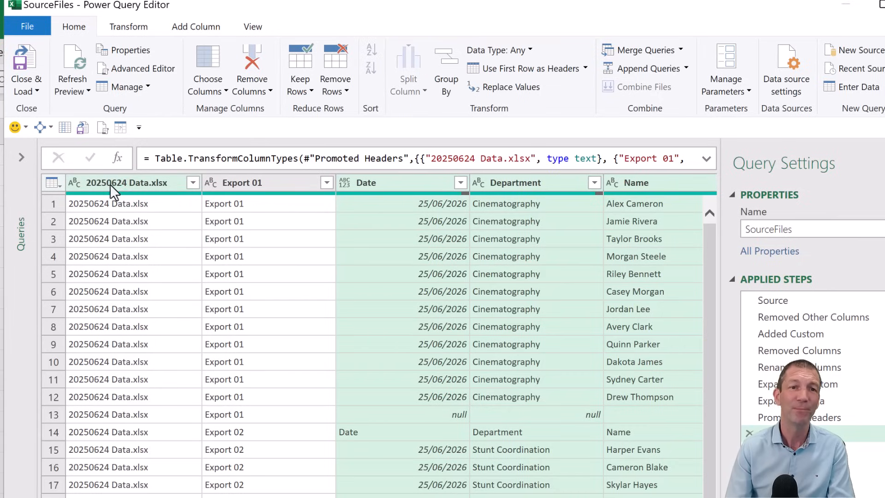
mouse_move(249, 189)
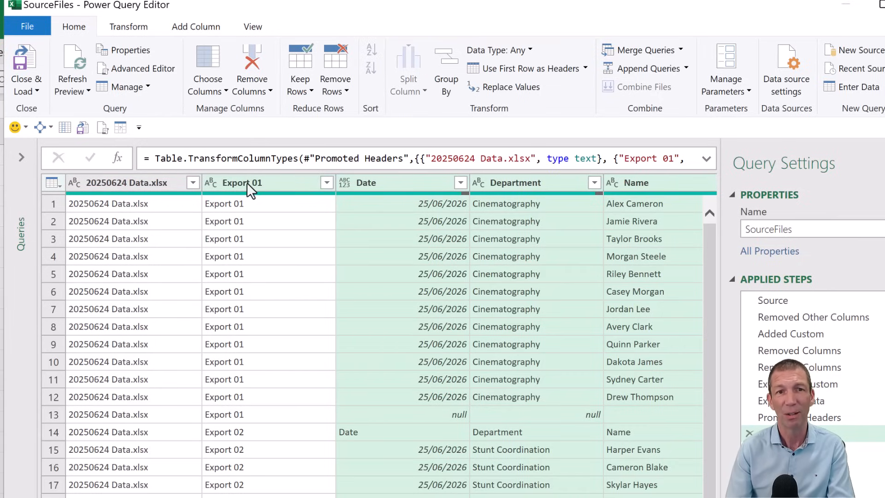
mouse_move(139, 200)
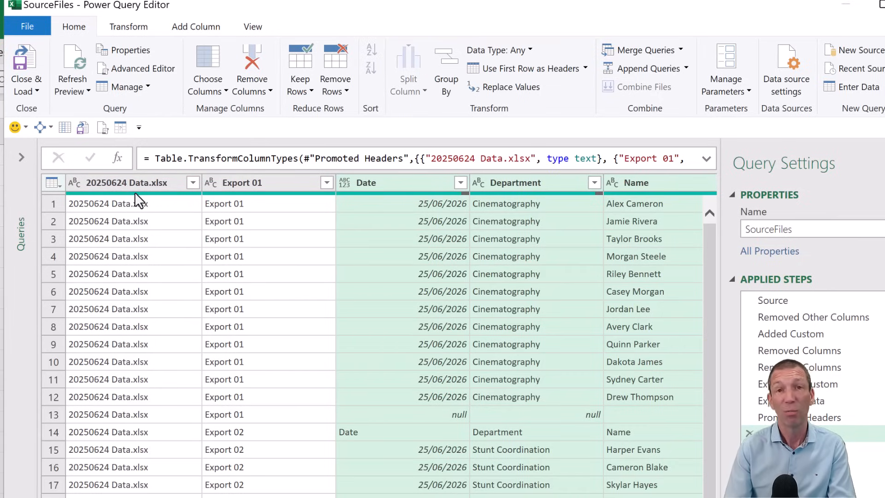
- Rename the 20250624 Data.xlsx header to FileName
left_click(127, 183)
type("Fi")
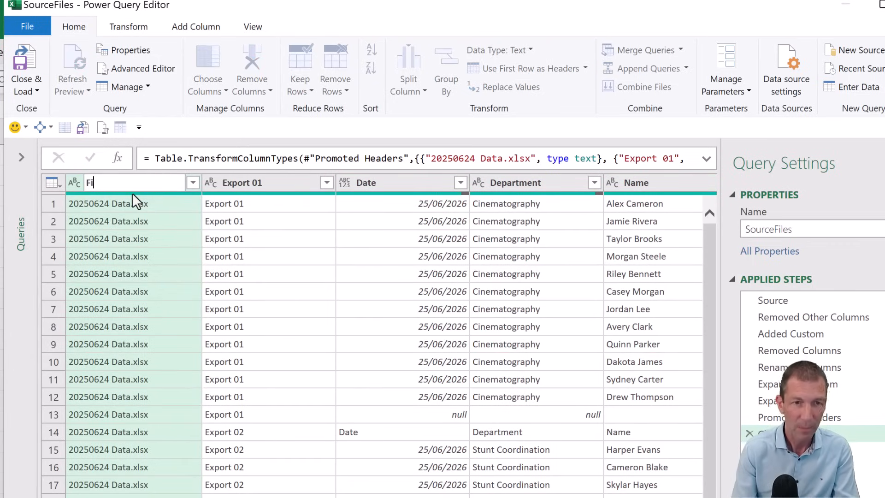
type("leName")
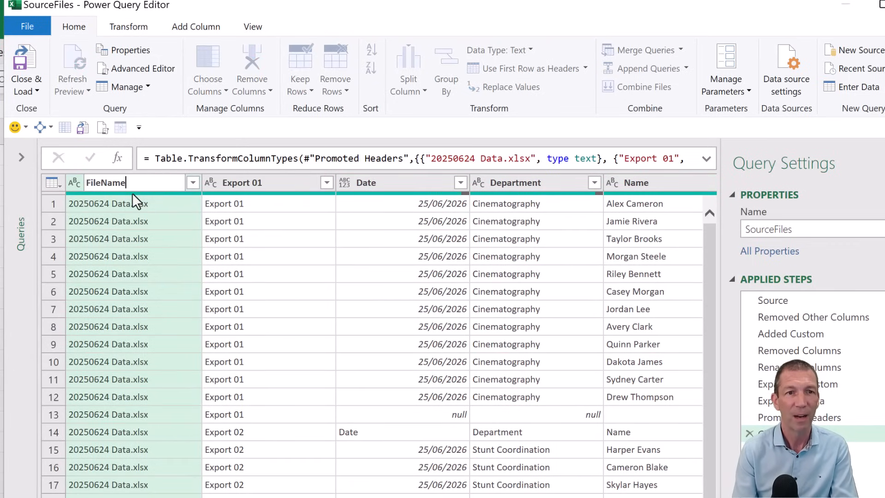
key("Return")
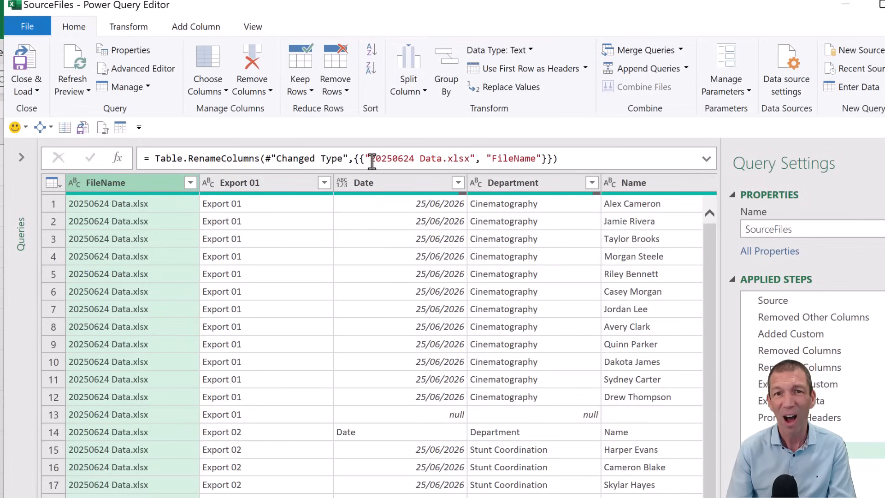
mouse_move(462, 160)
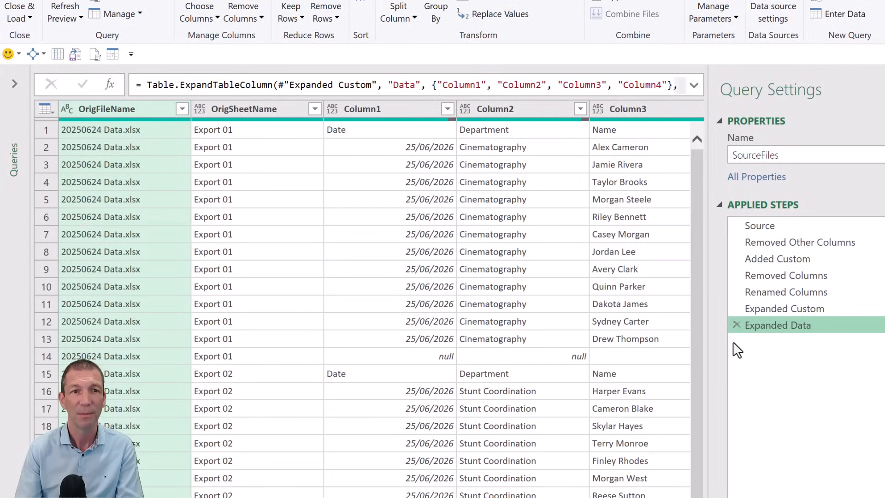
mouse_move(529, 314)
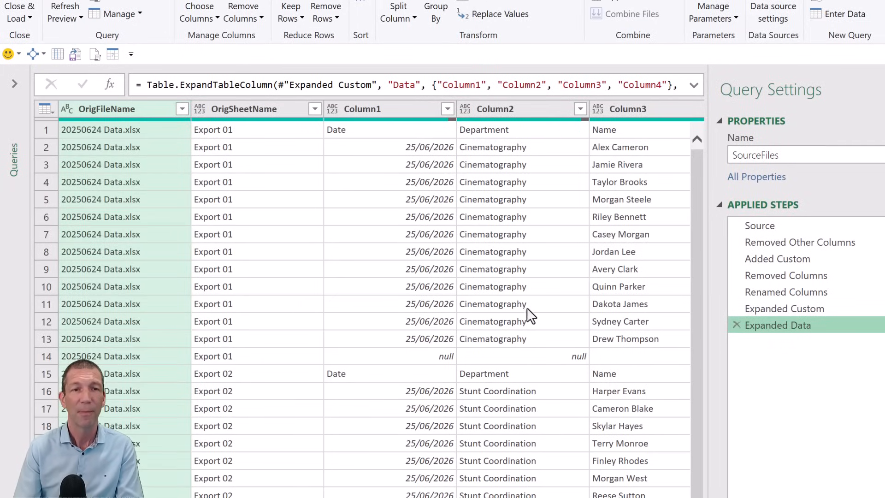
mouse_move(793, 333)
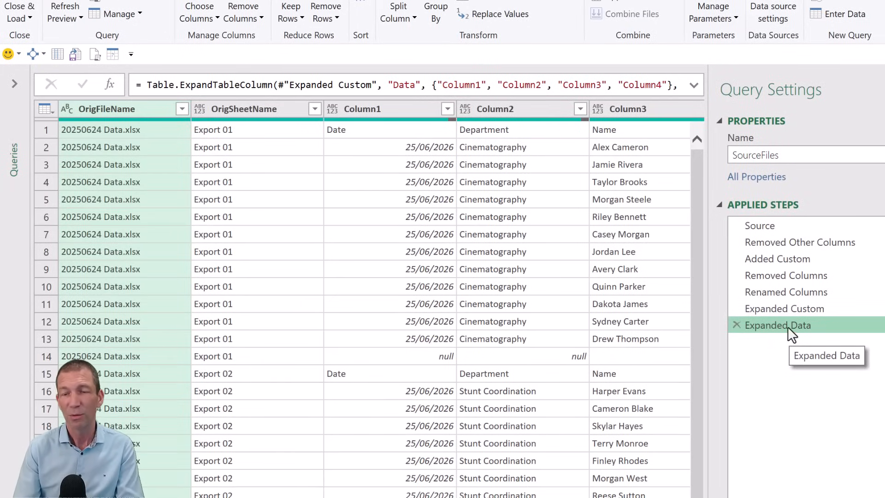
- Insert a new step after Expanded Data referencing = #"Expanded Data", to be named Ref1
right_click(778, 325)
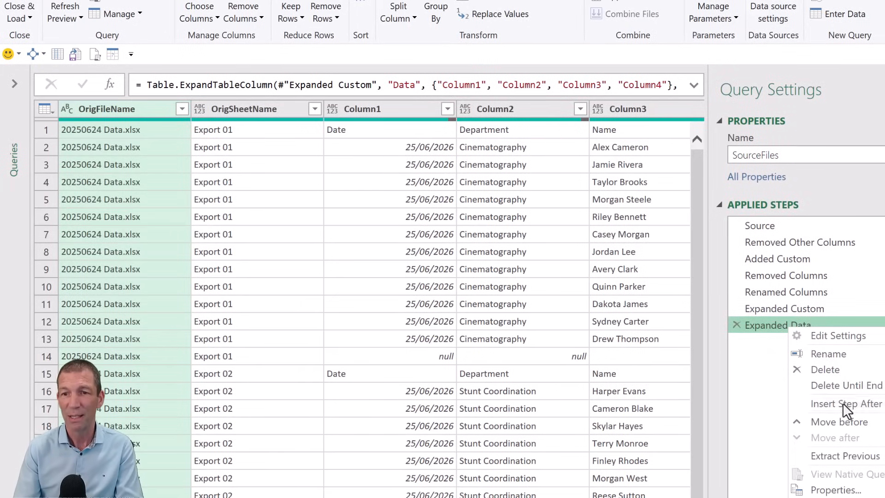
left_click(845, 404)
type("Ref1")
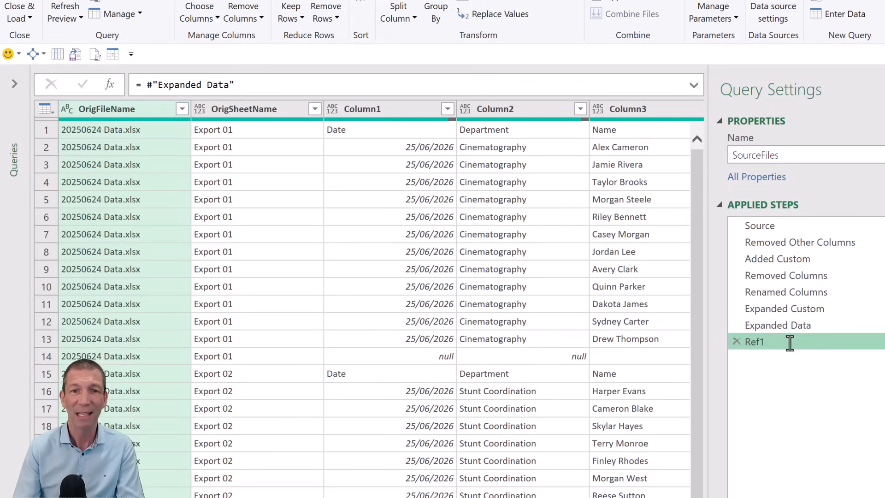
mouse_move(776, 366)
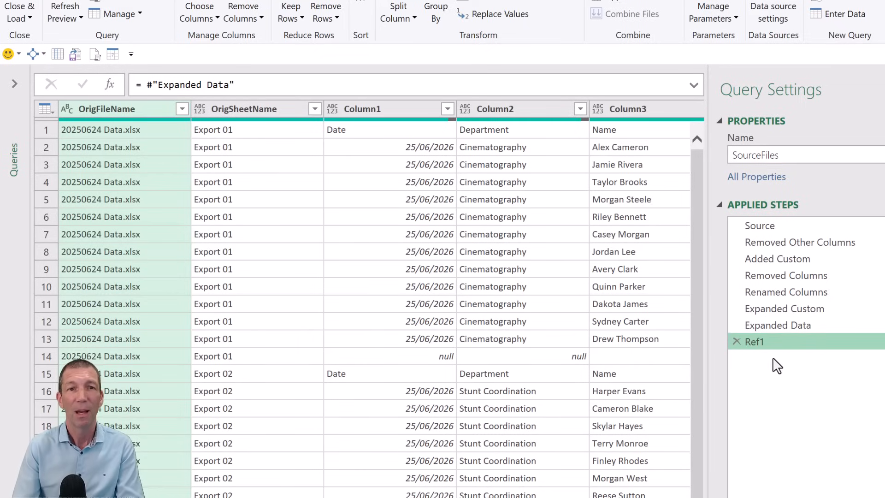
mouse_move(563, 325)
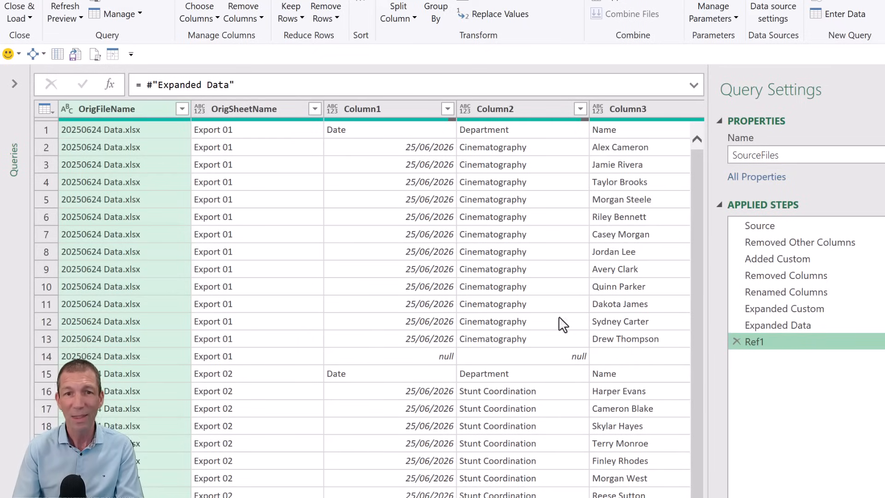
- Drill down on the first OrigFileName cell to create the step Ref1{0}[OrigFileName]
right_click(100, 129)
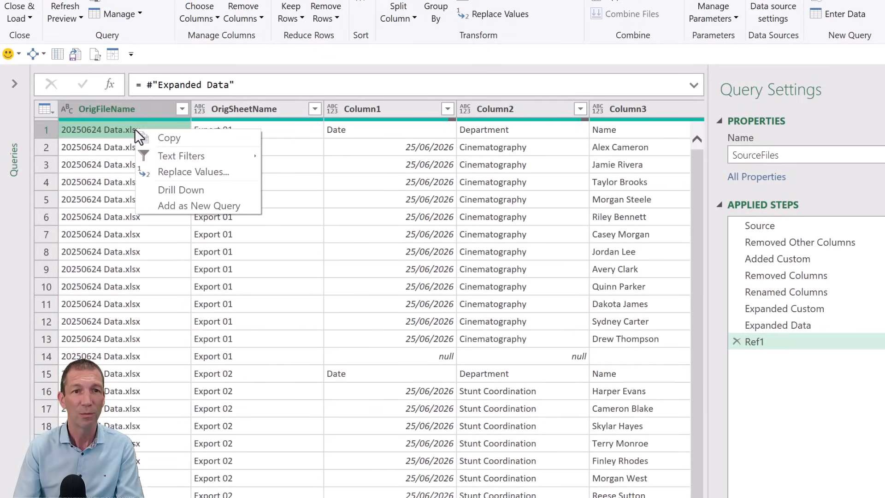
left_click(182, 189)
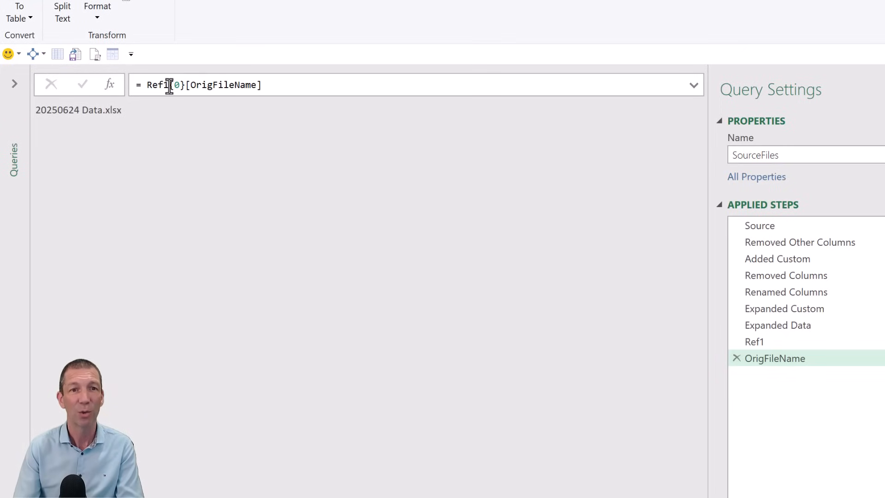
mouse_move(219, 85)
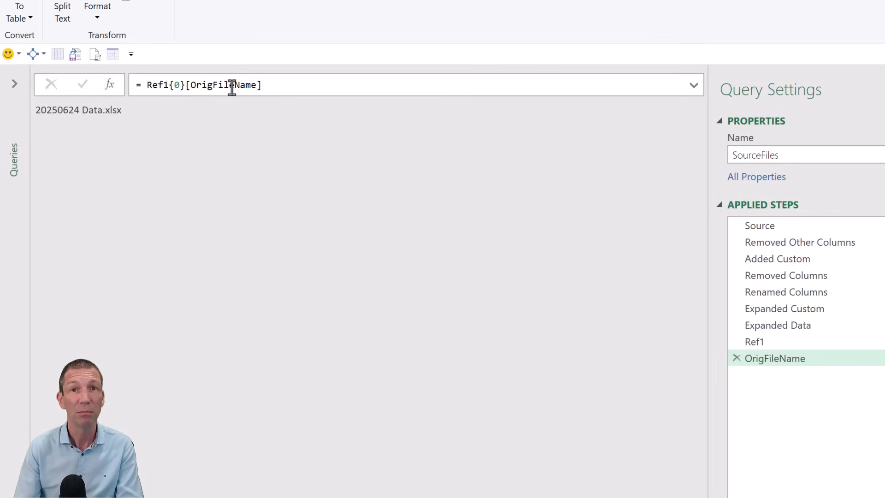
mouse_move(224, 117)
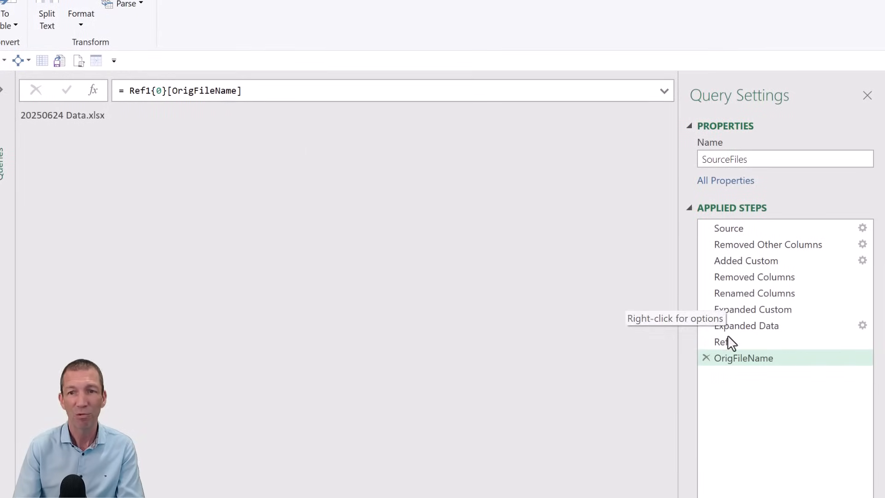
- Insert a Custom1 step after OrigFileName with formula = Ref1
right_click(743, 358)
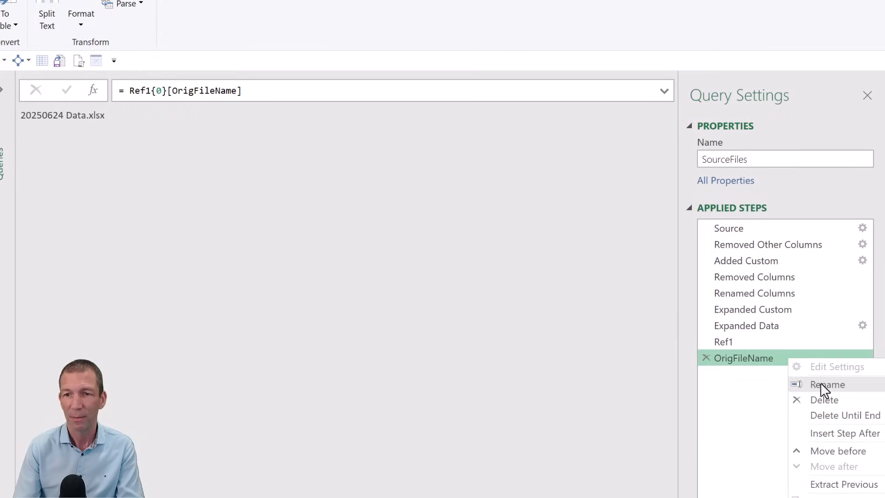
left_click(845, 433)
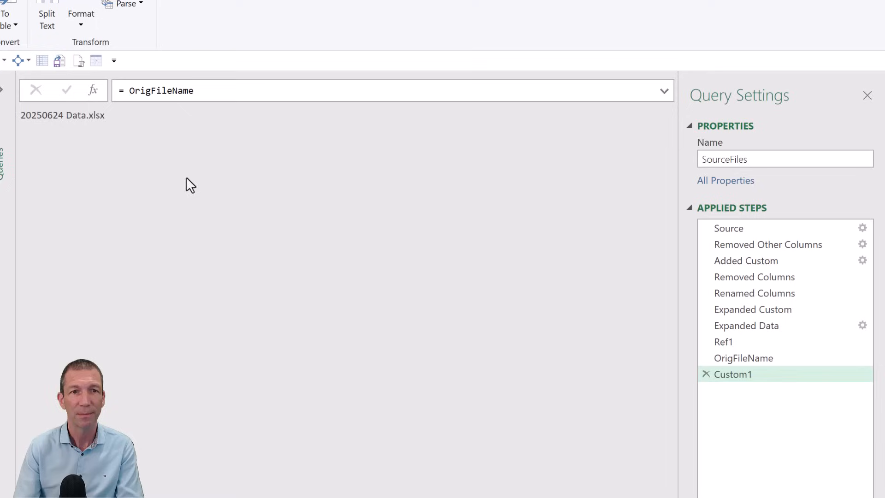
double_click(160, 90)
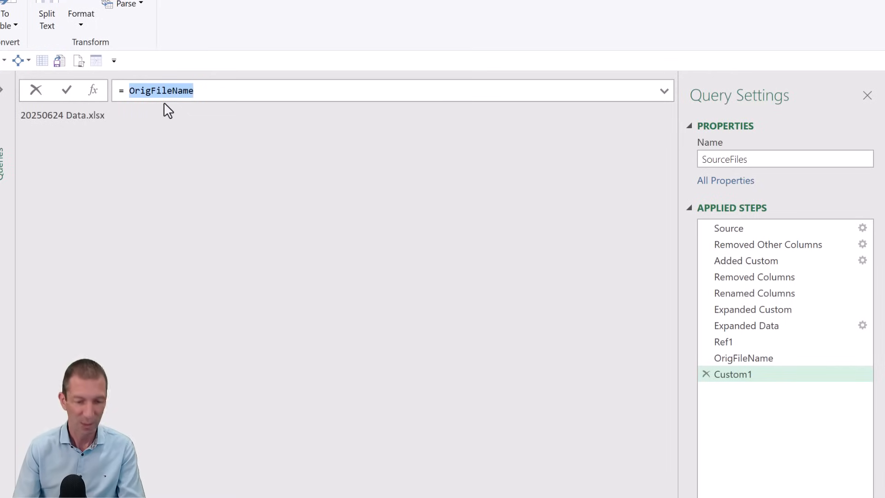
left_click(723, 341)
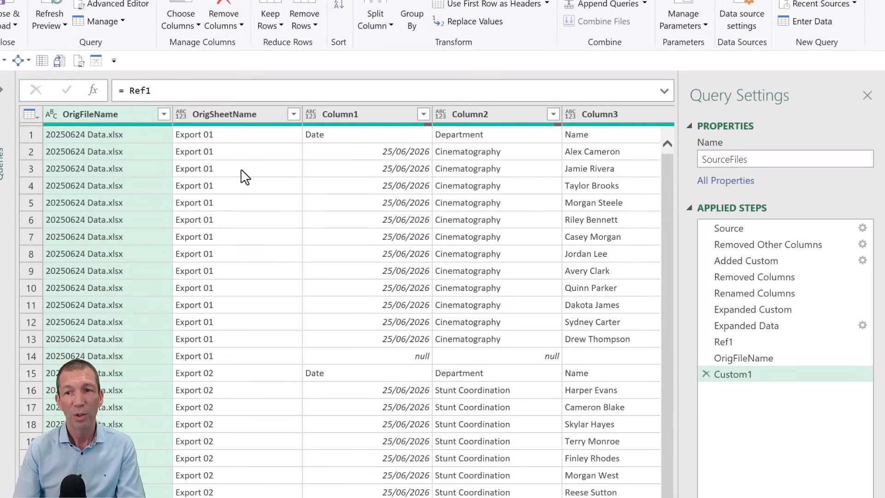
mouse_move(215, 143)
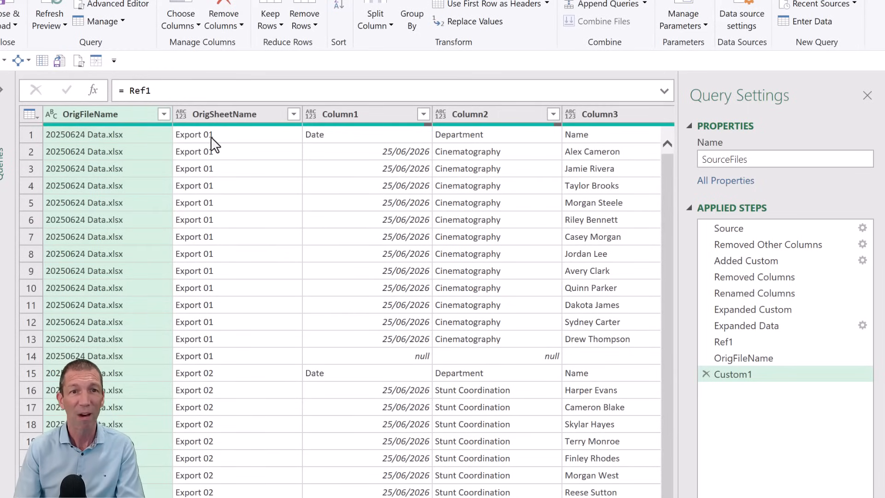
mouse_move(645, 279)
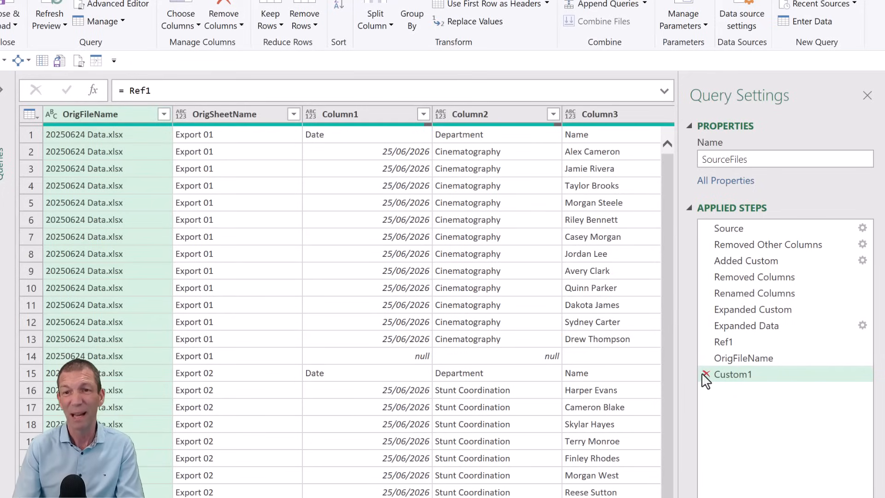
- Delete Custom1 and reinsert it after OrigFileName as = Ref1{0}[OrigSheetName]
left_click(743, 357)
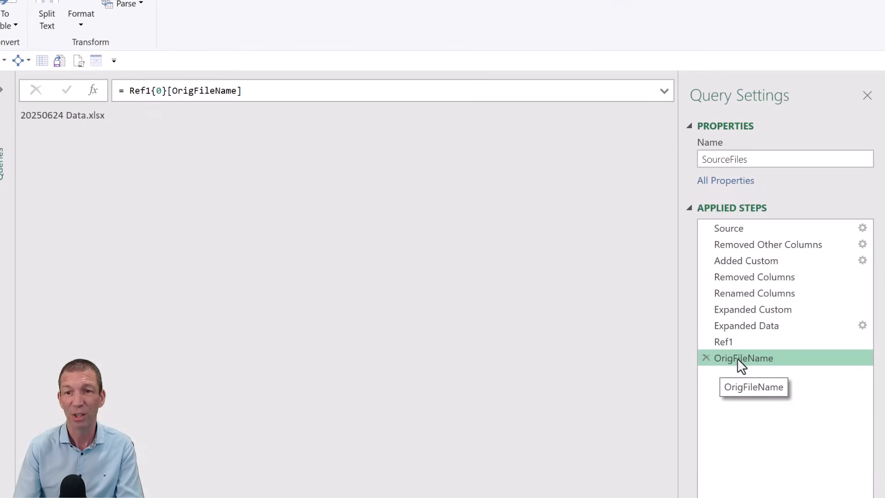
left_click(245, 91)
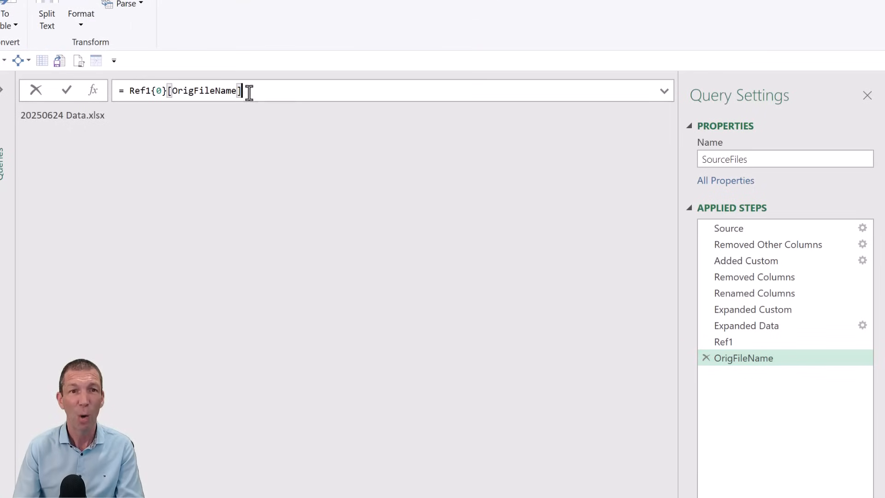
mouse_move(743, 358)
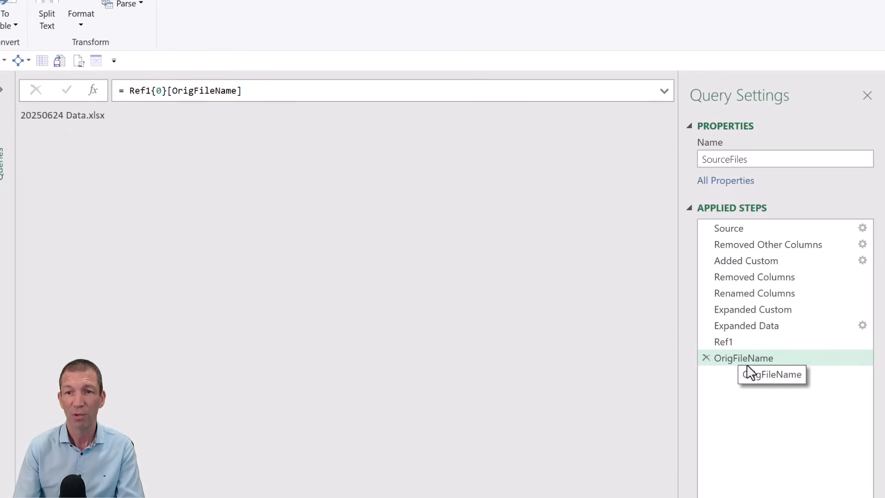
right_click(745, 358)
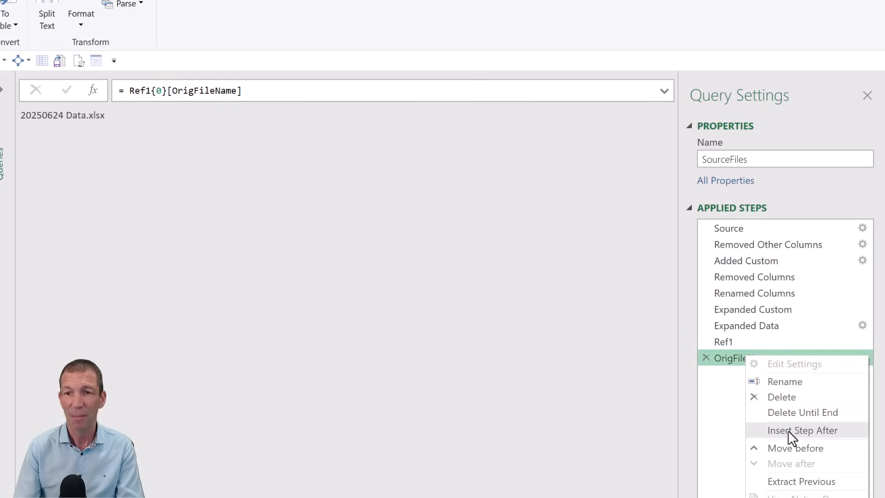
left_click(802, 430)
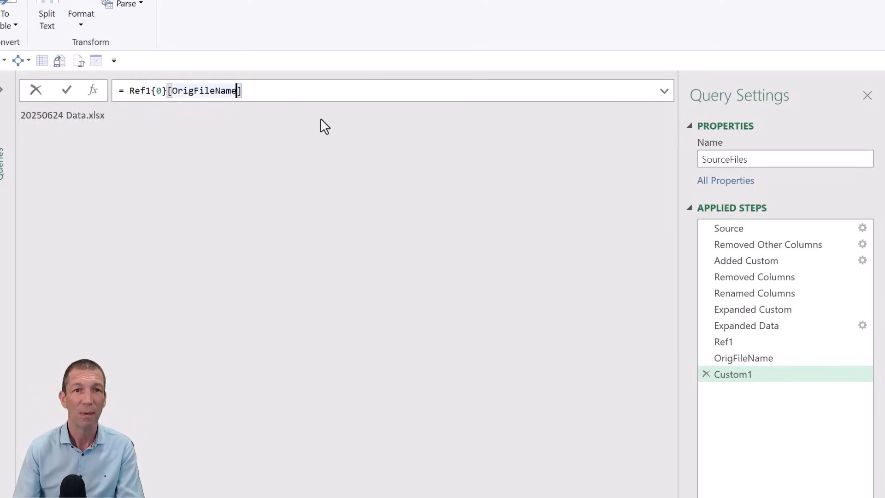
key("Backspace")
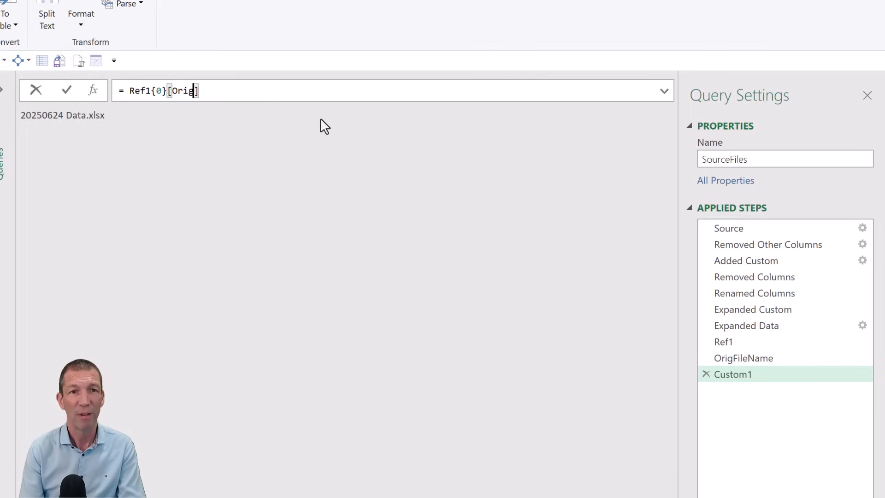
type("SheetName")
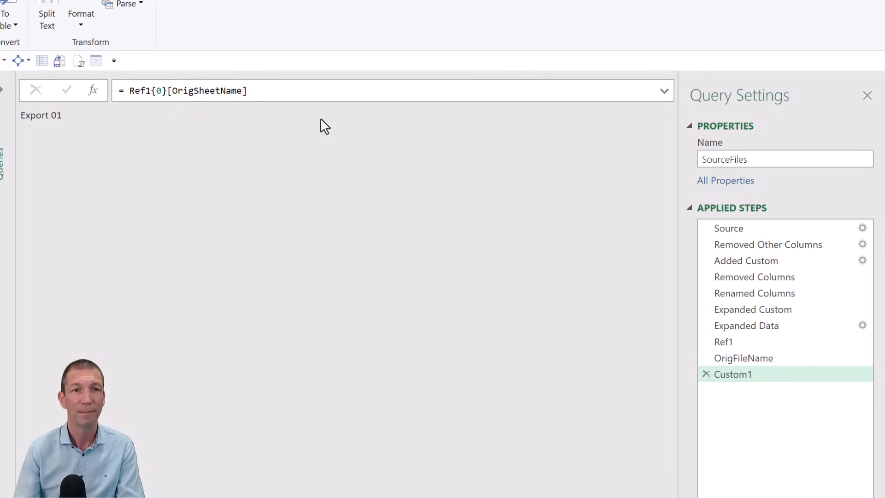
mouse_move(309, 117)
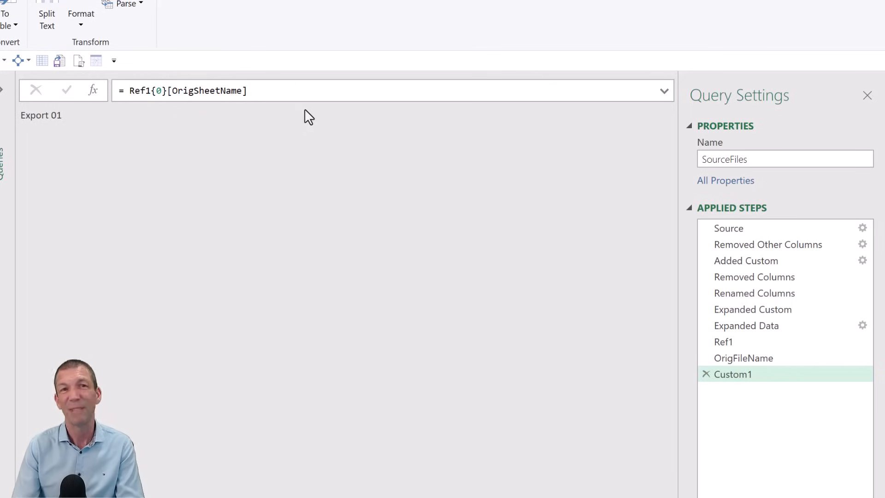
mouse_move(669, 354)
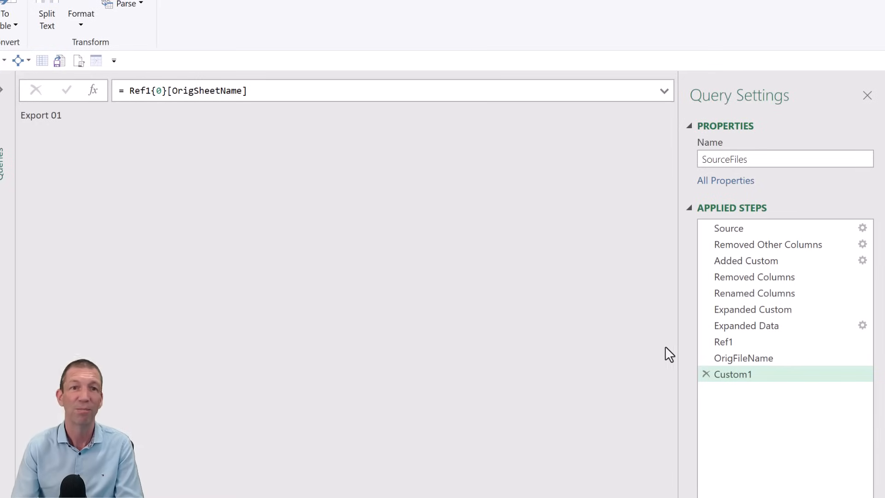
mouse_move(731, 333)
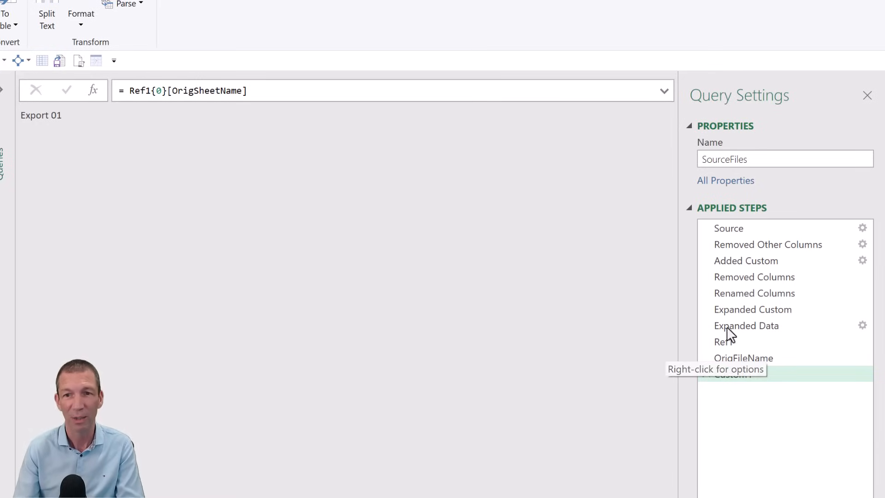
- Rename the two extraction steps to SheetName and FileName
double_click(732, 374)
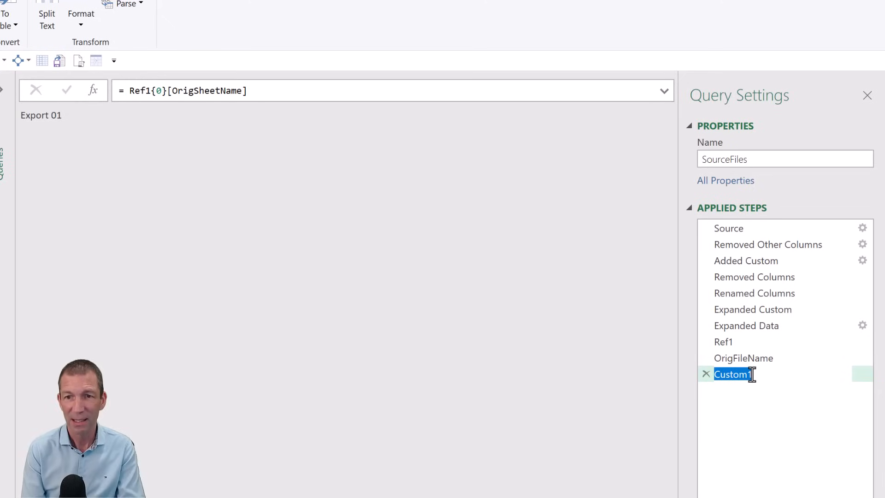
type("SheetName")
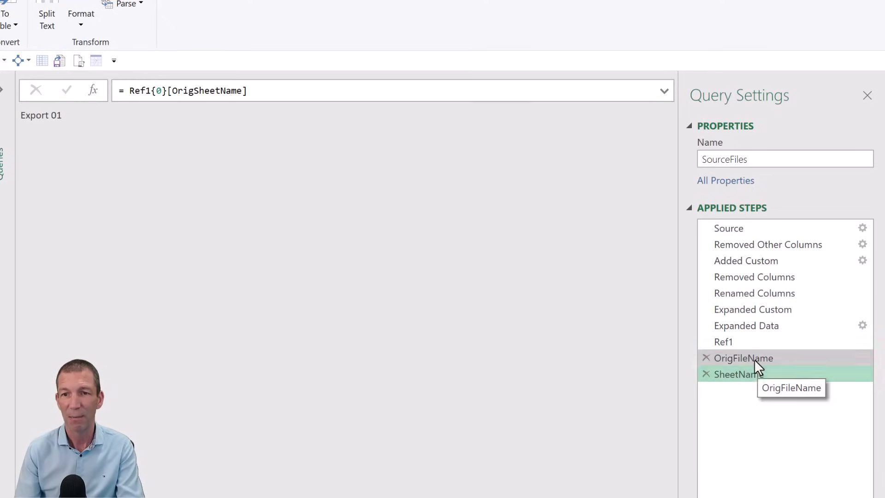
left_click(743, 358)
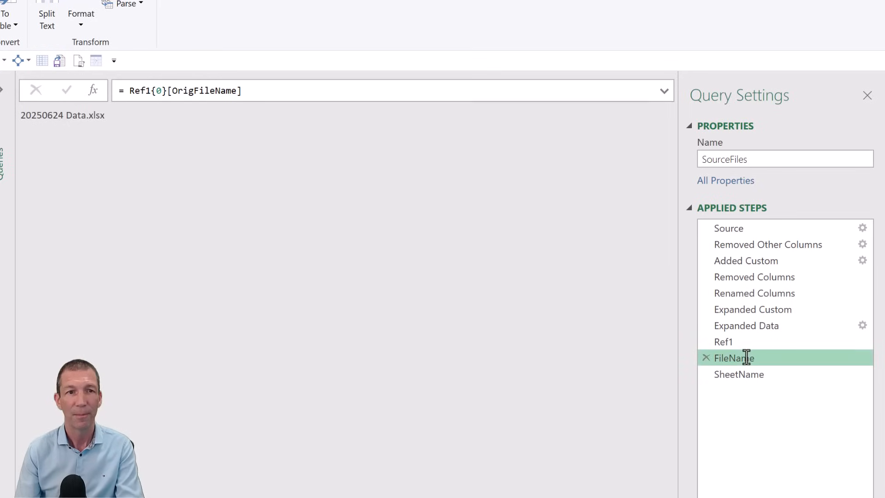
- Add a ReturnToRef1 step whose formula = Ref1 restores the full table
left_click(738, 373)
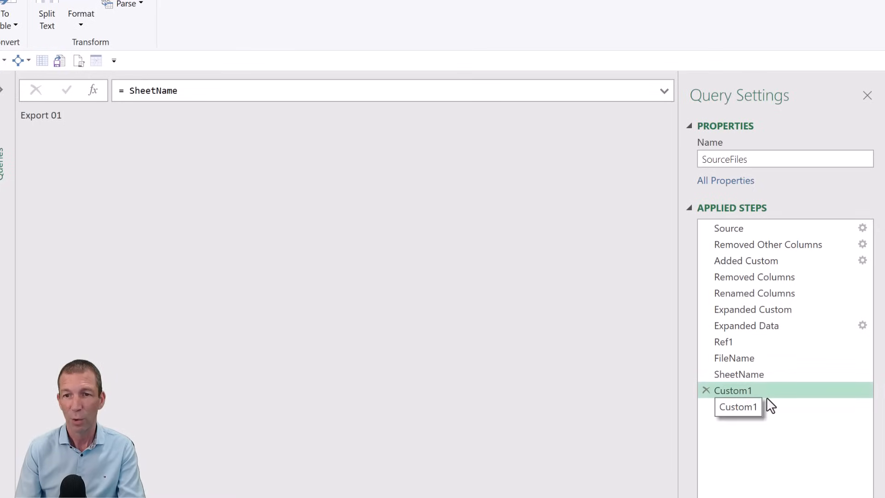
type("Return")
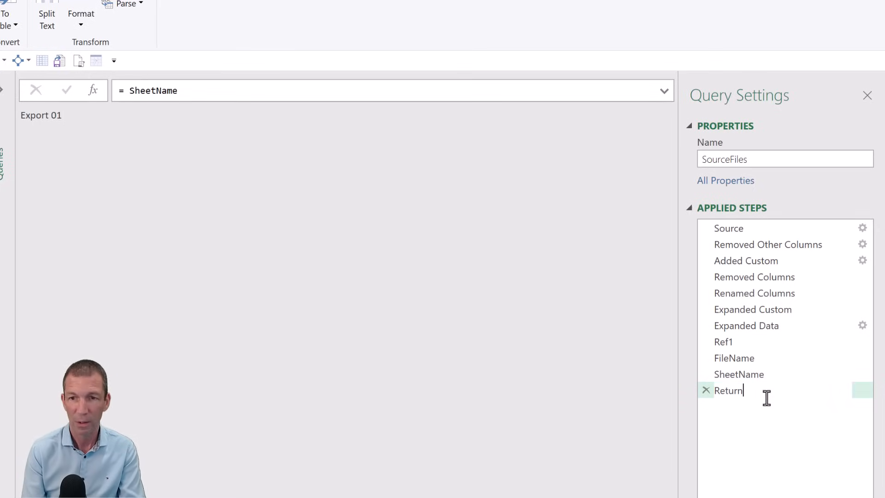
type("ToRef1")
left_click(392, 91)
type("= Ref1")
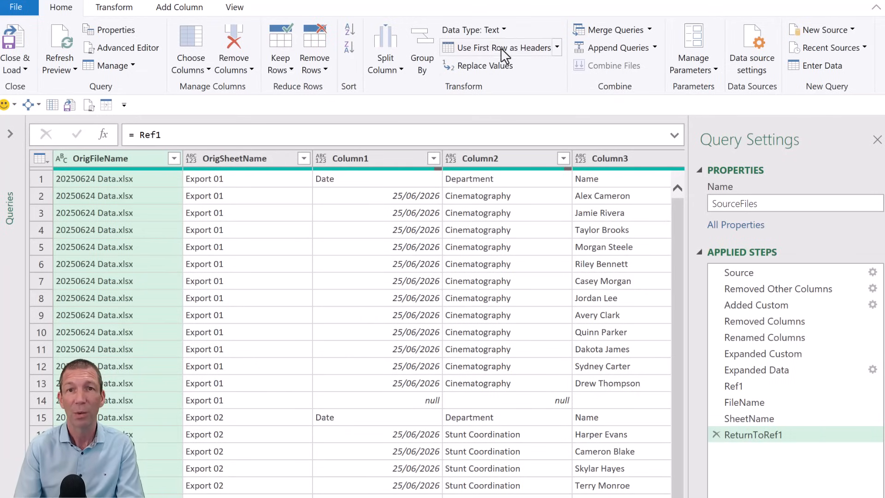
- Promote the first row to headers, drop the auto type step, and rename the columns FileName and SheetName
left_click(486, 47)
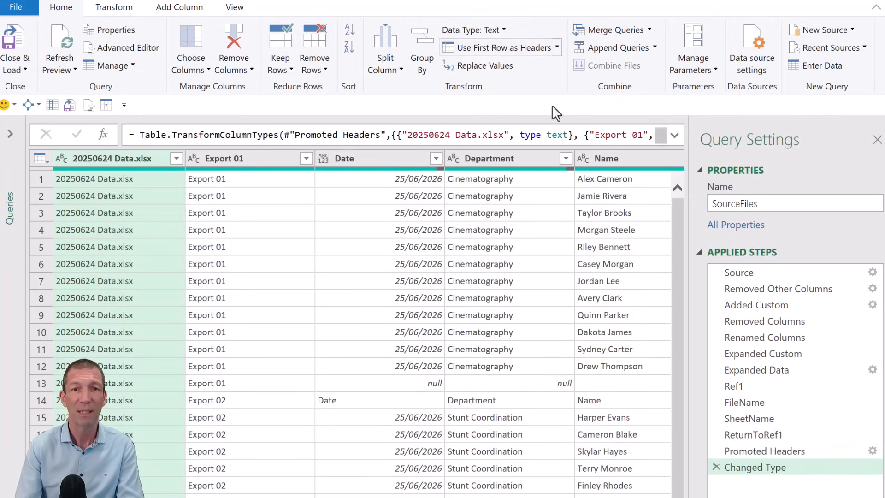
left_click(764, 451)
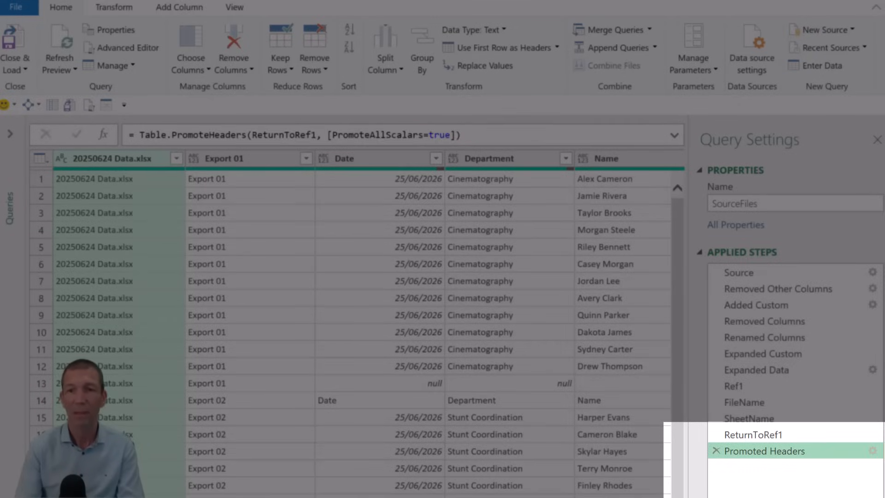
mouse_move(209, 210)
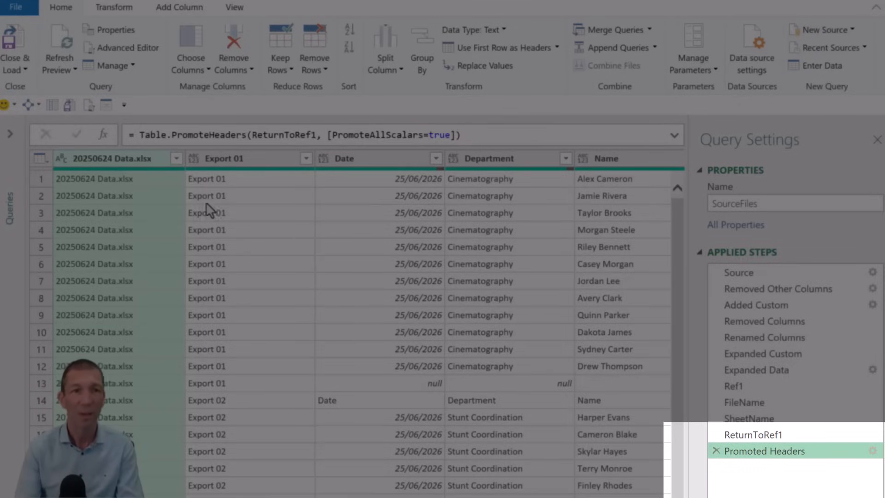
double_click(112, 158)
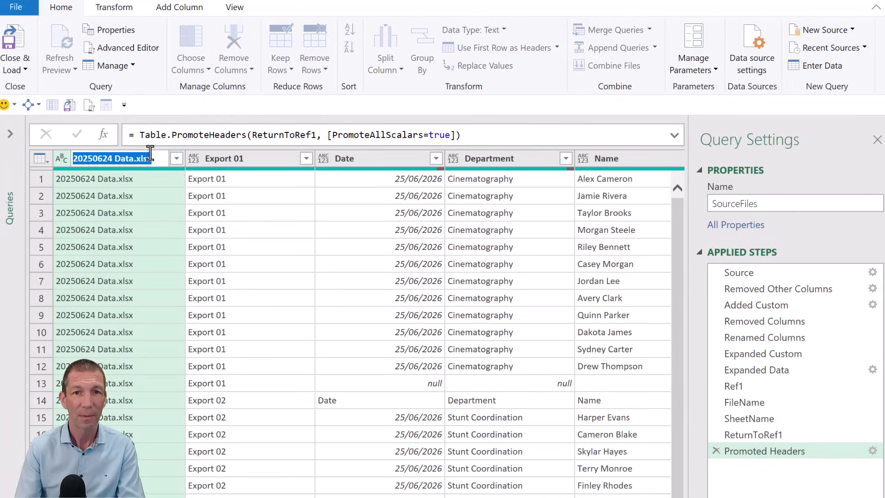
type("FileName")
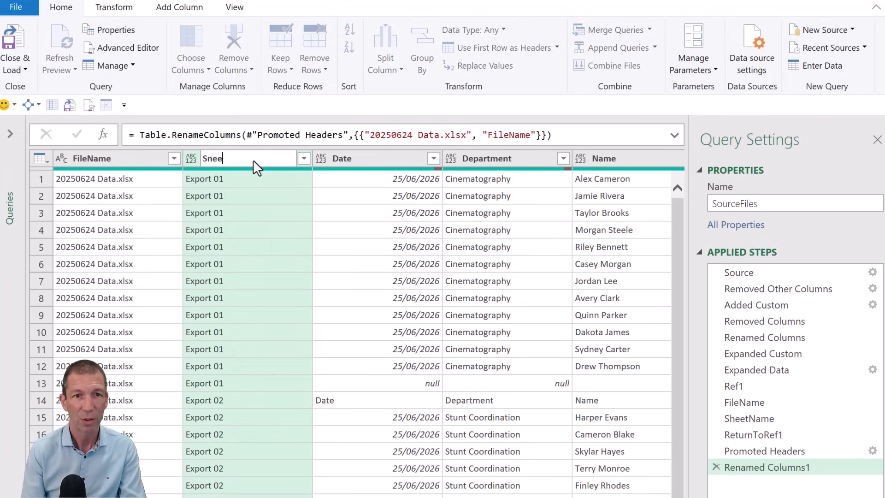
type("SheetName")
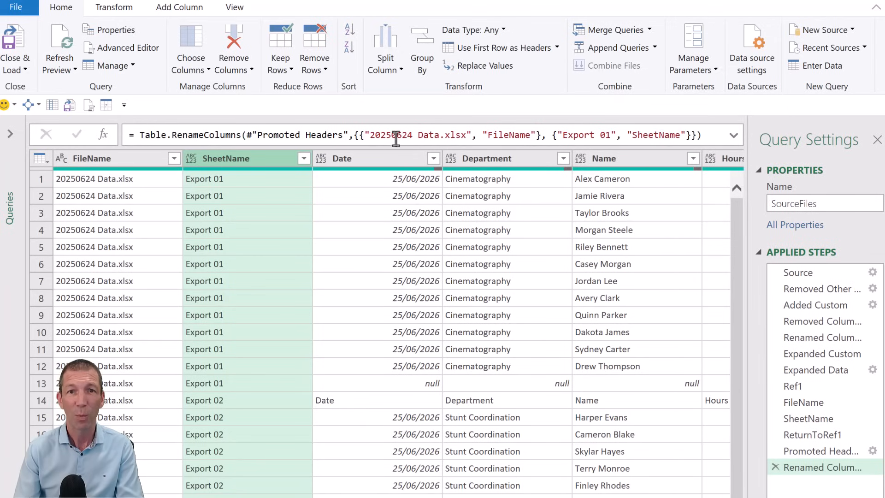
- Replace the hardcoded '20250624 Data.xlsx' and 'Export 01' in Table.RenameColumns with FileName and SheetName
left_click(396, 135)
type("FileName")
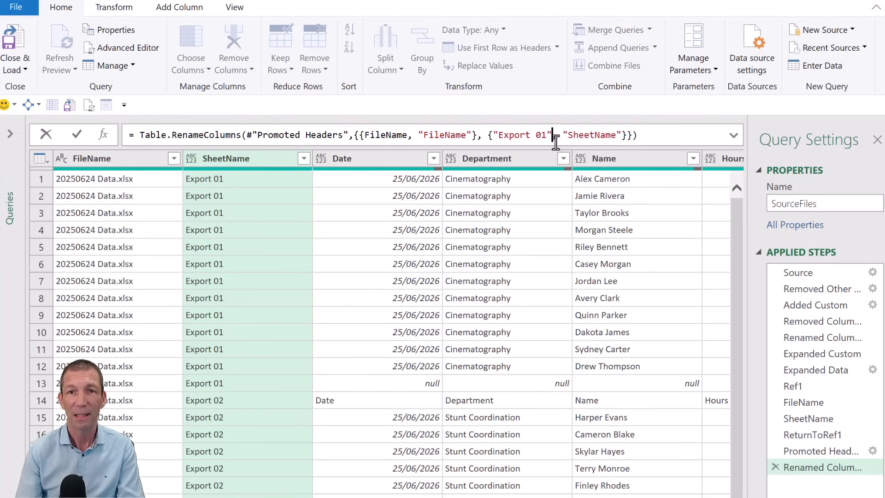
key("Backspace")
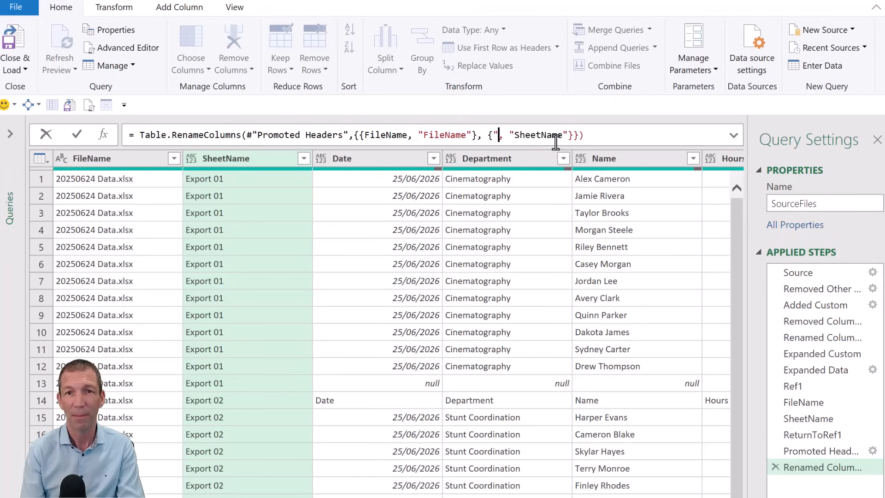
type("SHeetName")
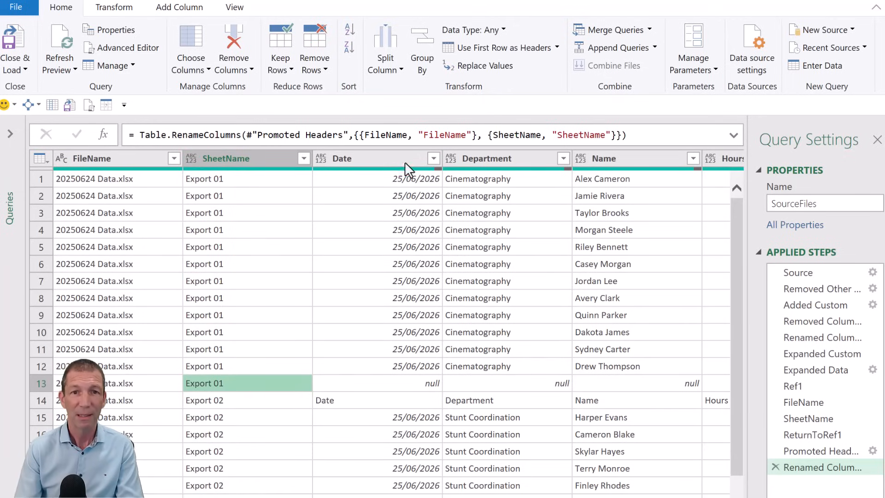
- Filter Date to 25/06/2026 and detect data types for the columns
left_click(433, 159)
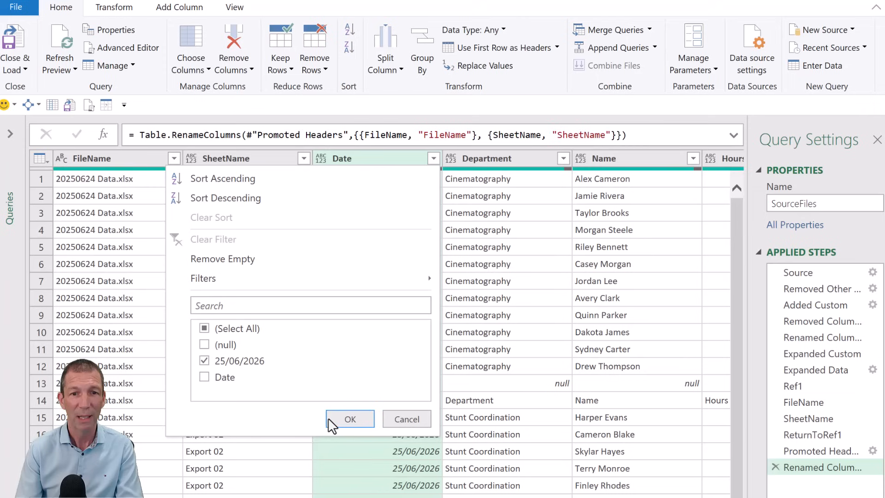
left_click(350, 418)
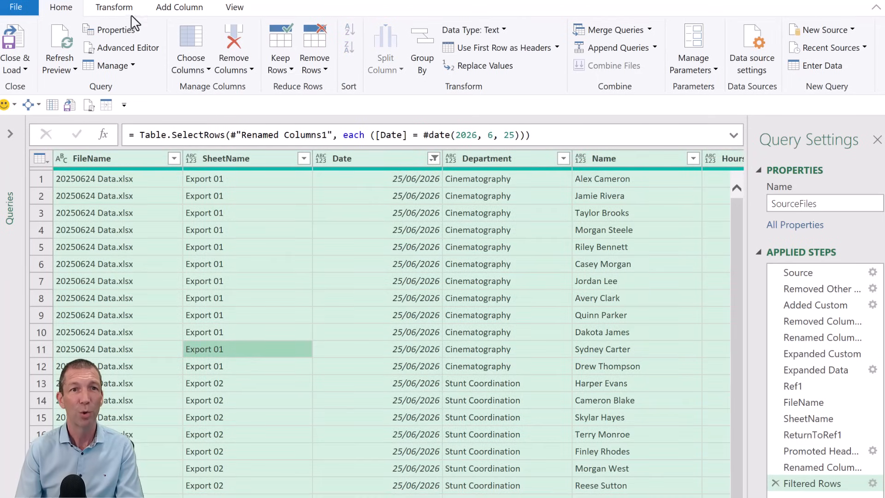
left_click(115, 7)
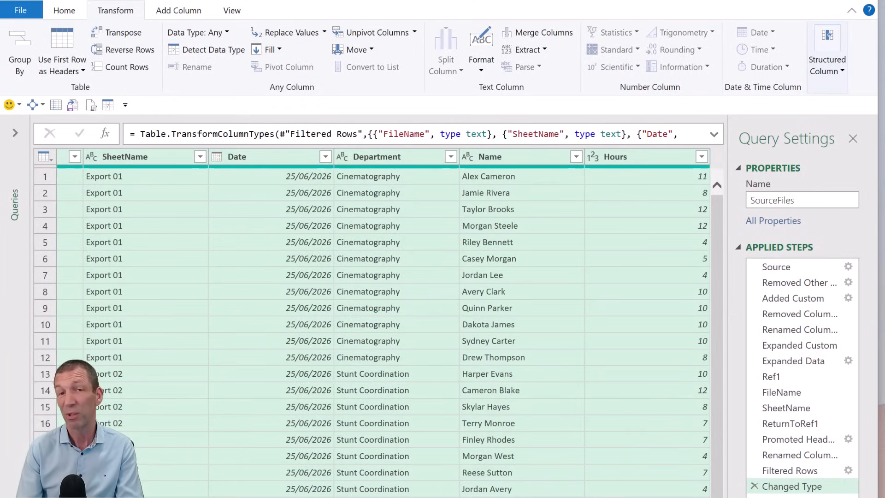
scroll("left", 3)
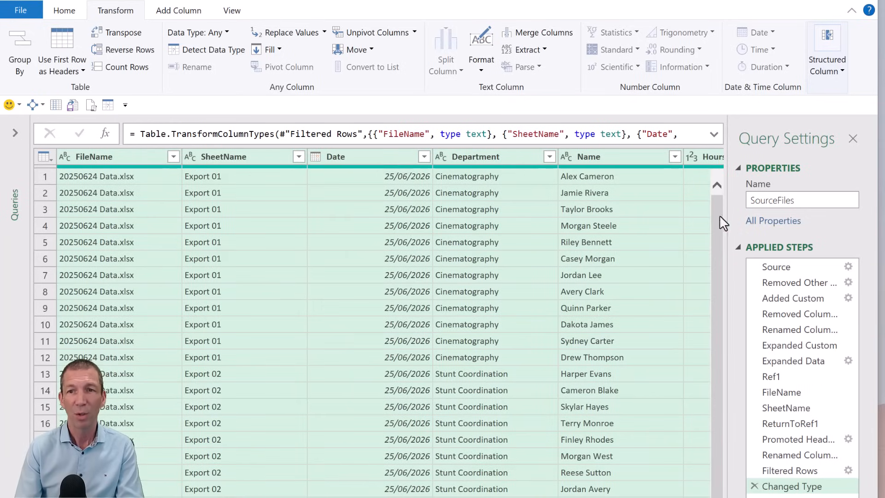
- Rename the query to CleanData
left_click(801, 201)
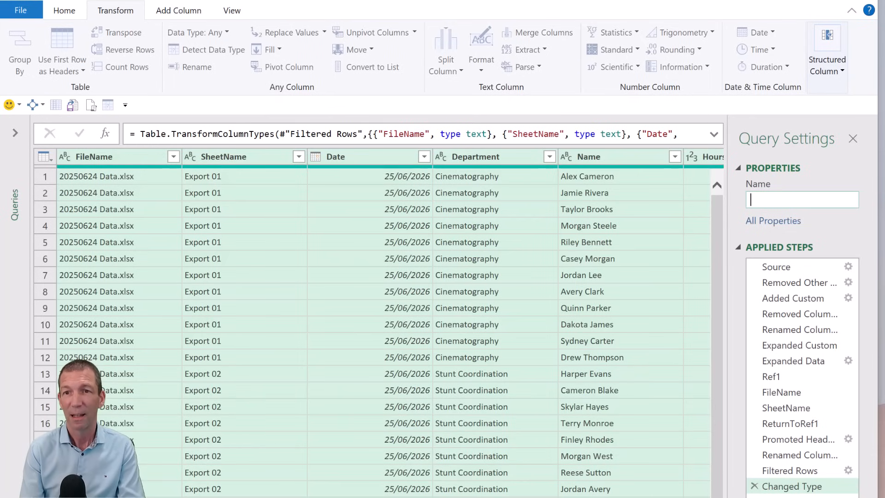
type("CleanData")
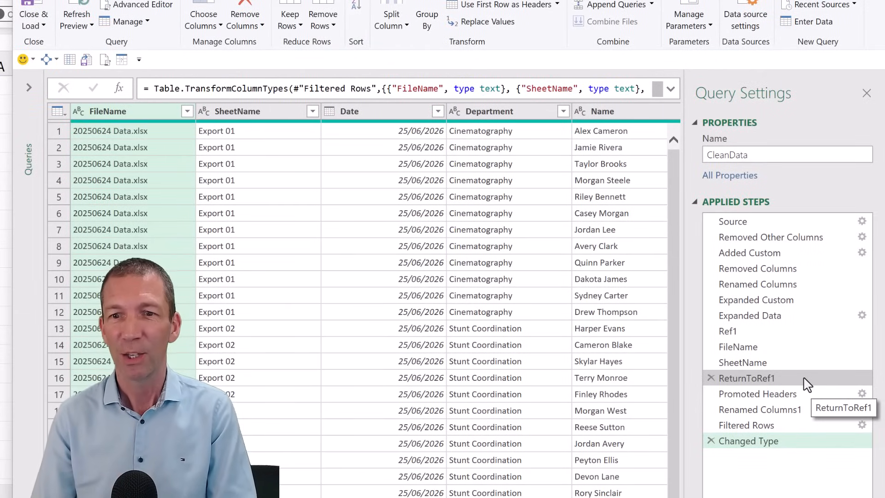
- Select the Filtered Rows step and inspect its fixed 25/06/2026 Date filter without changing it
left_click(745, 424)
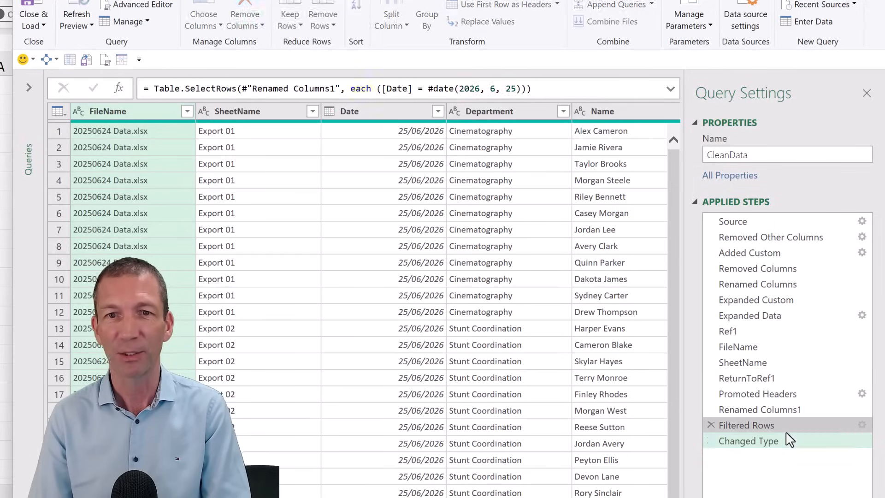
left_click(746, 424)
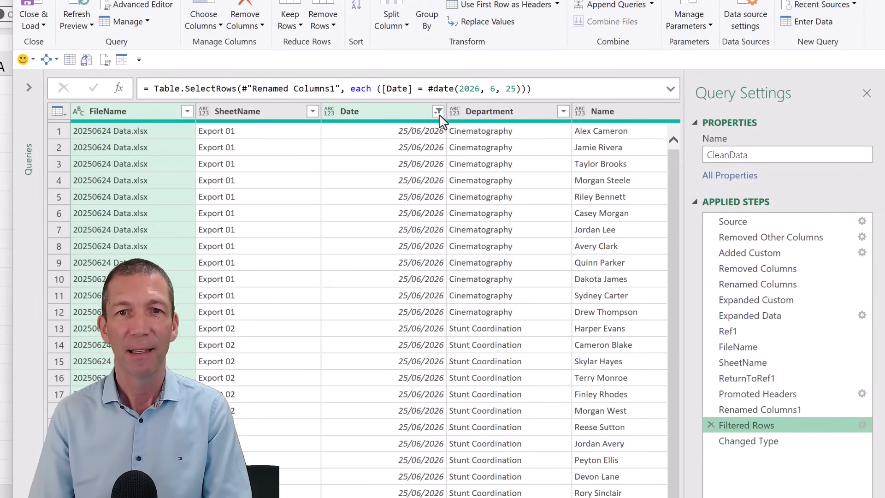
left_click(438, 112)
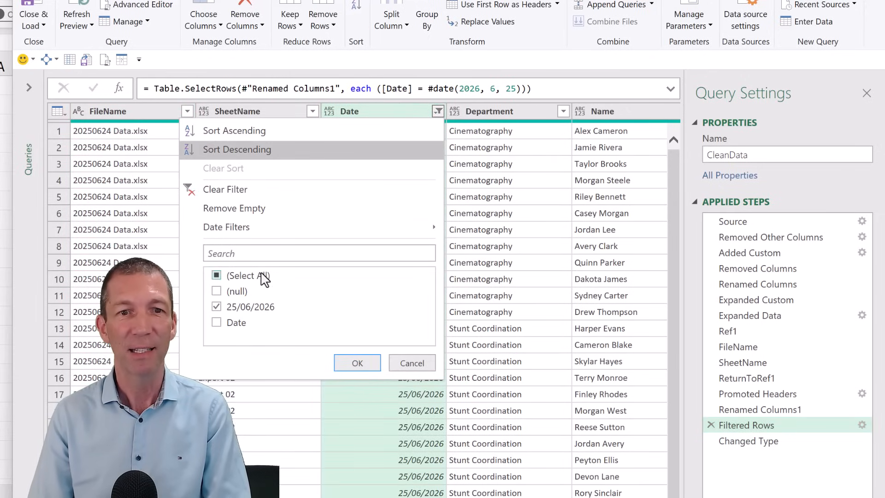
mouse_move(245, 344)
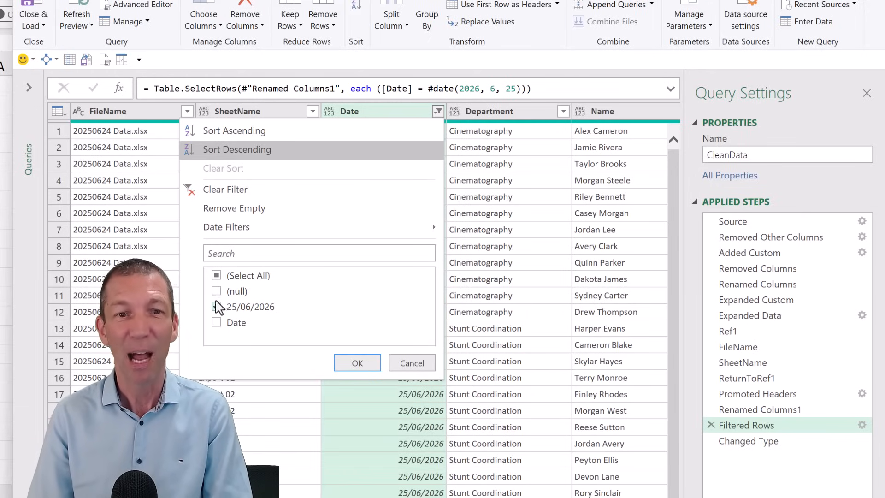
left_click(216, 306)
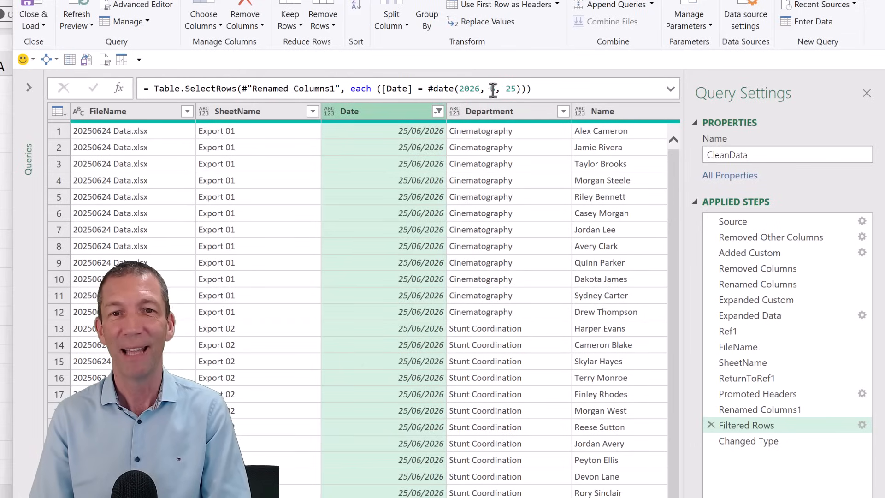
type("6")
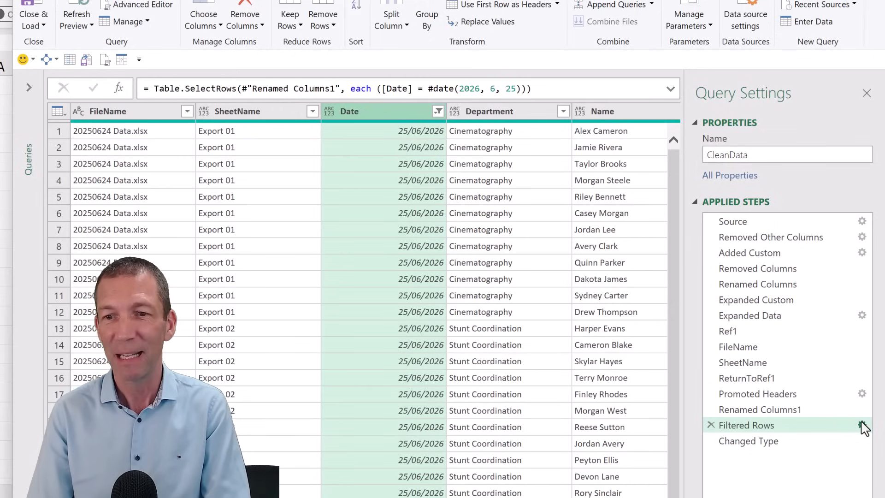
- Edit Filtered Rows to Date does not equal null And does not equal 'Date', then return to Changed Type
left_click(863, 425)
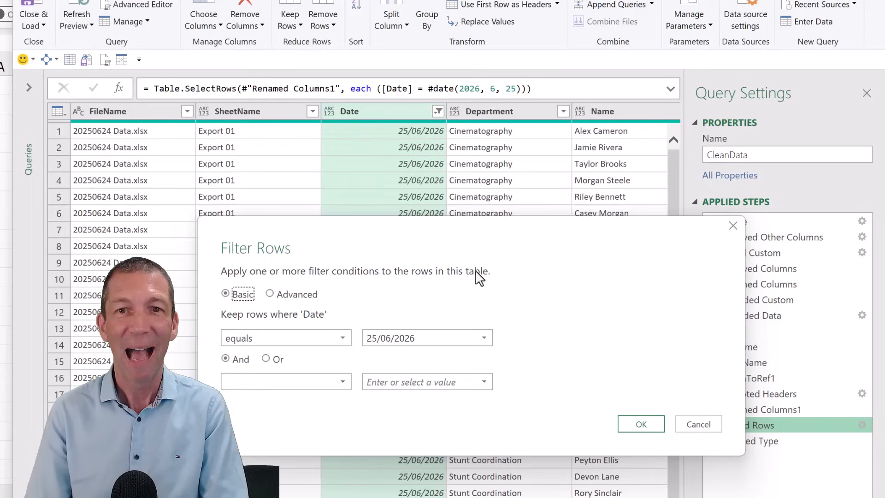
mouse_move(426, 337)
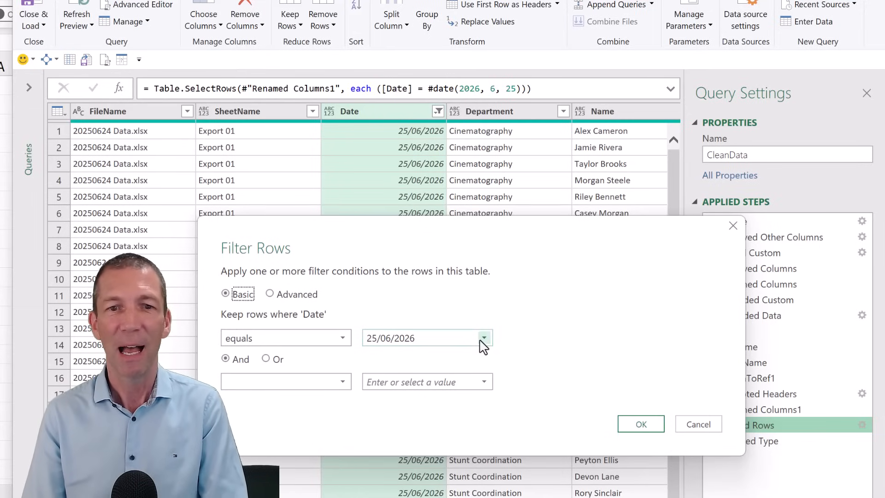
left_click(483, 337)
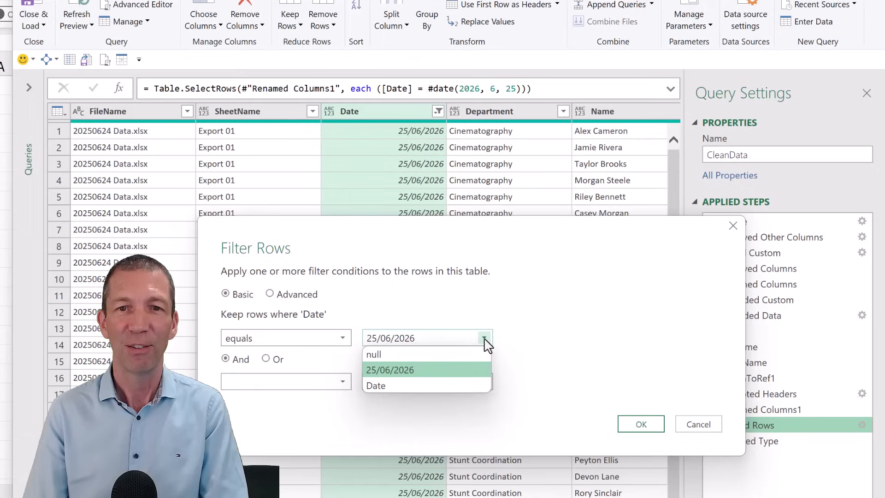
mouse_move(463, 362)
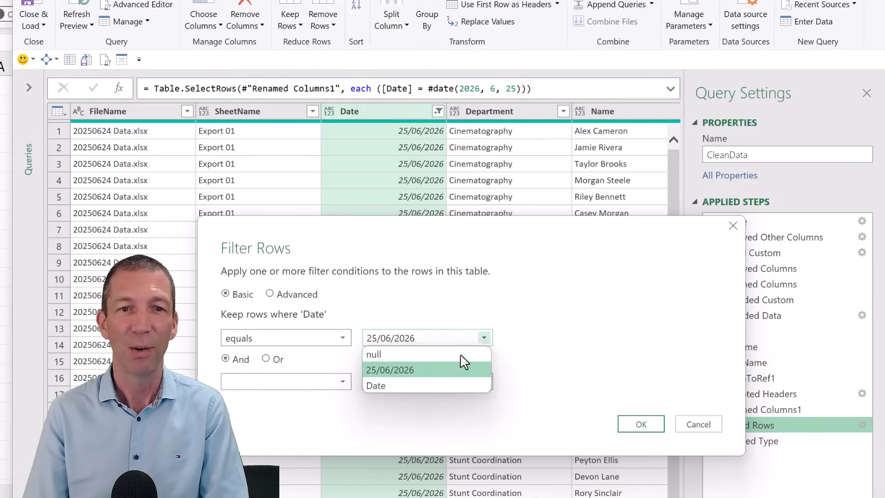
left_click(285, 337)
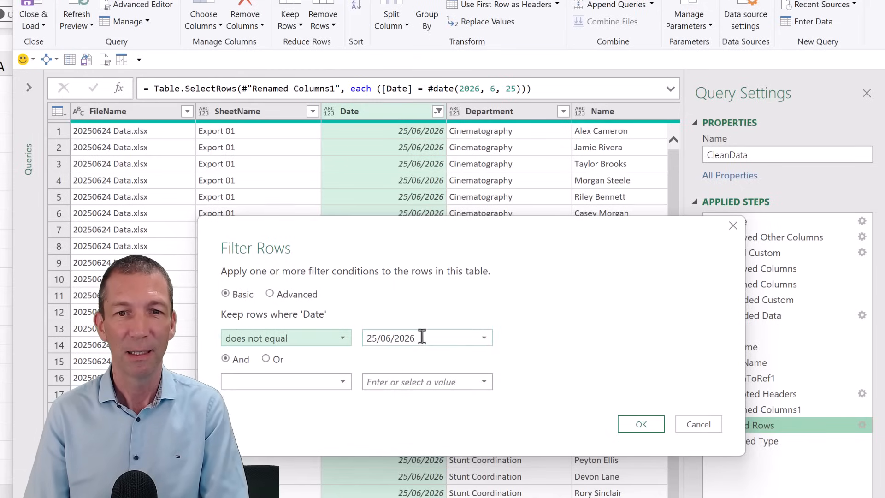
left_click(482, 337)
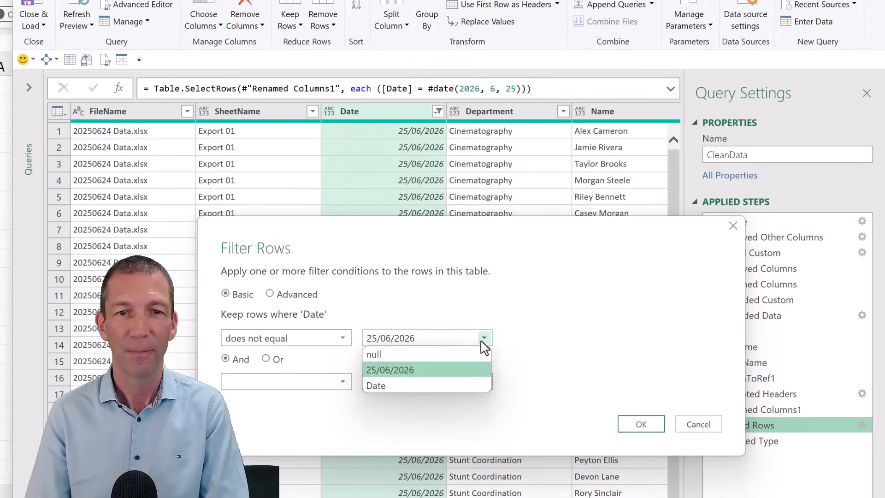
left_click(373, 354)
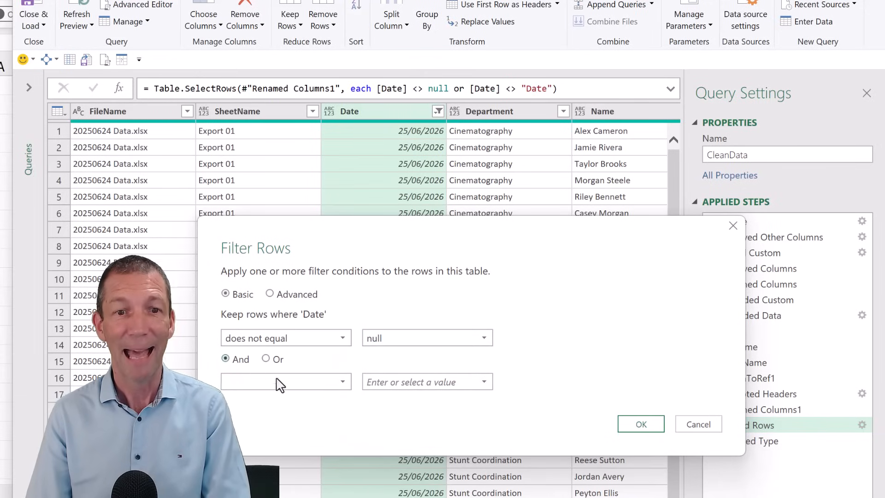
left_click(285, 382)
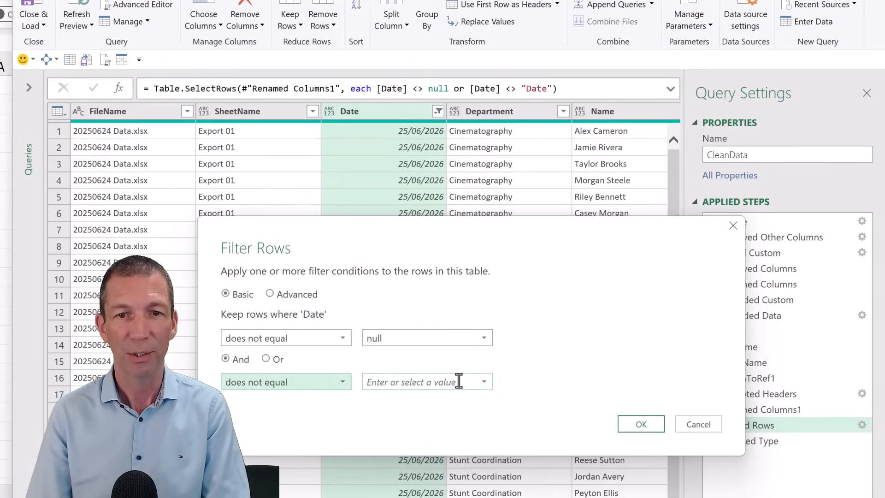
type("Date")
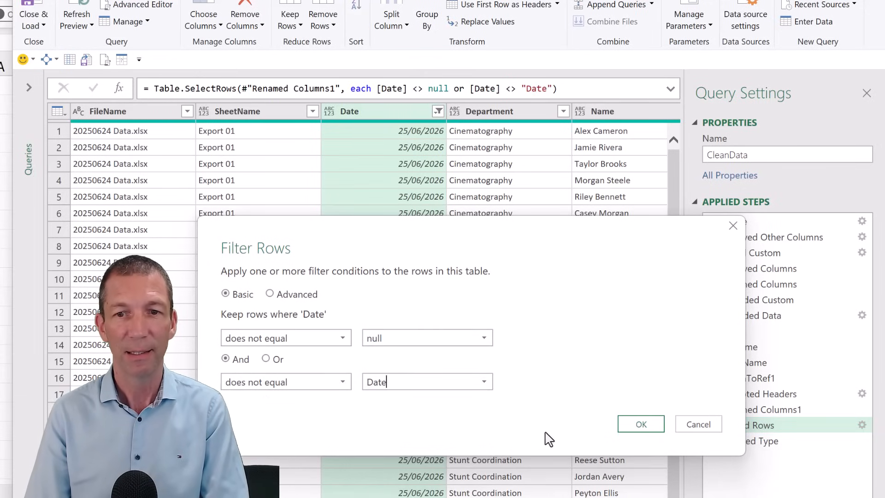
left_click(640, 424)
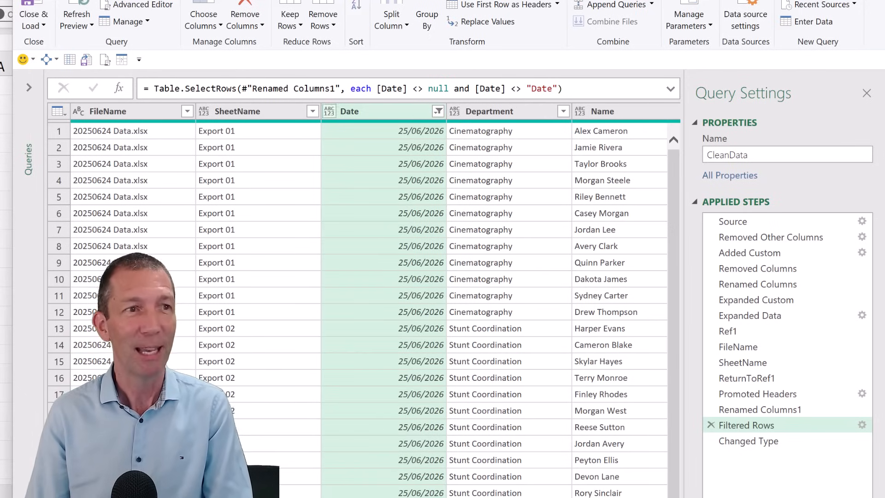
left_click(748, 440)
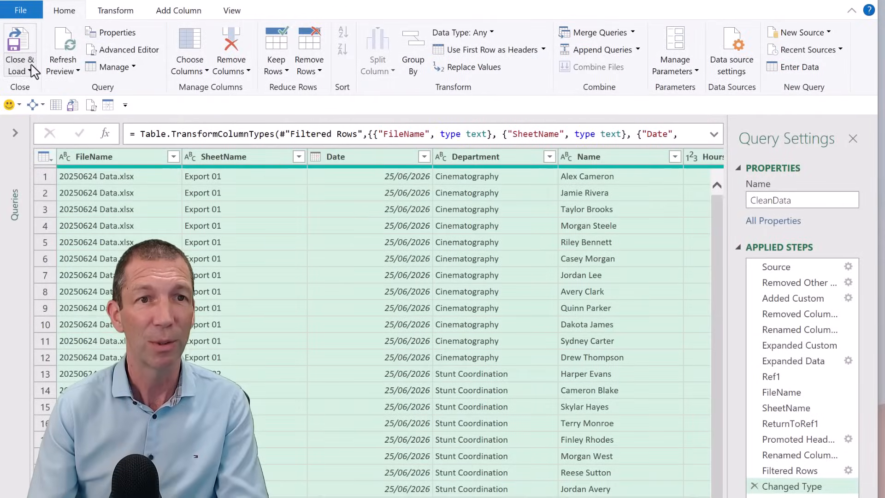
- Close & Load CleanData as a table to Sheet1!$C$3 and hide the Queries & Connections pane
left_click(19, 51)
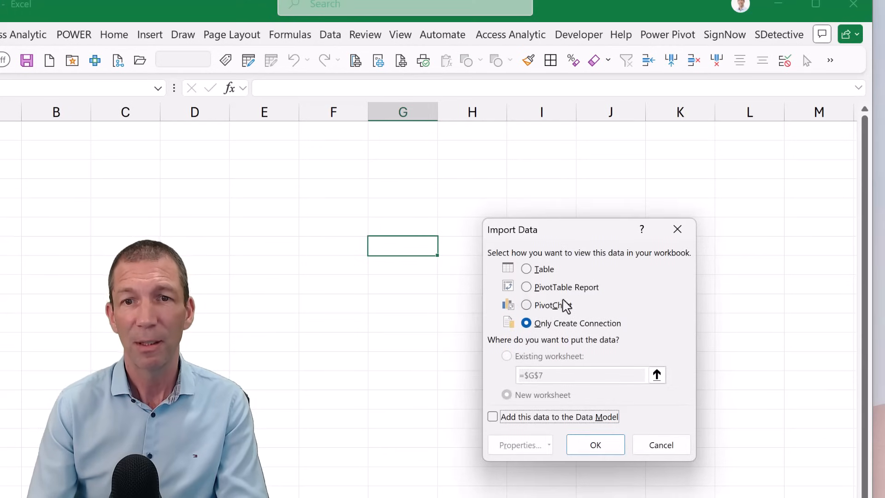
left_click(526, 268)
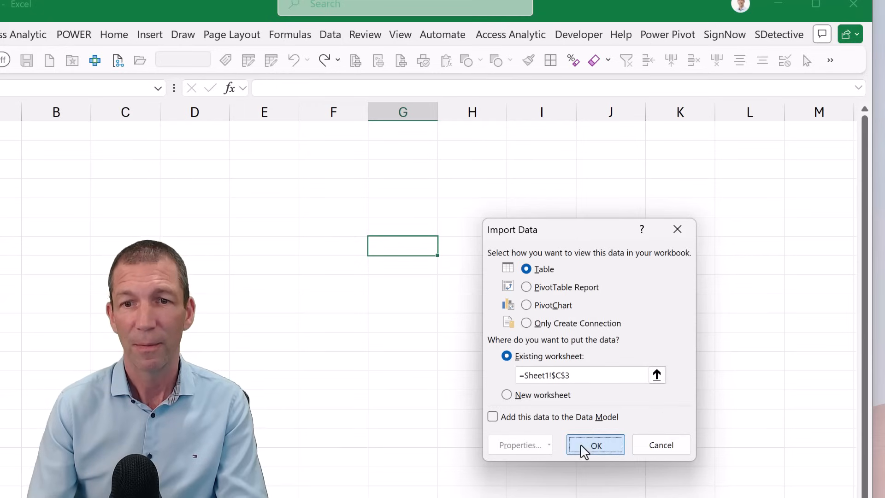
left_click(596, 444)
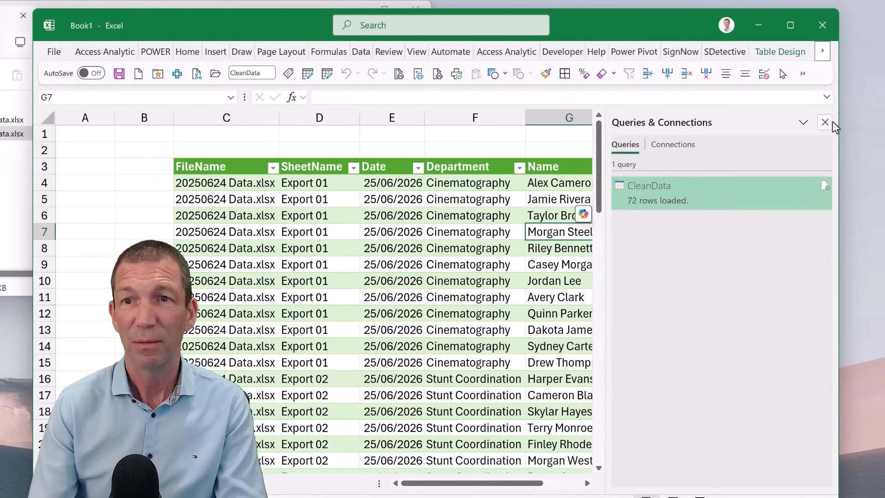
left_click(824, 122)
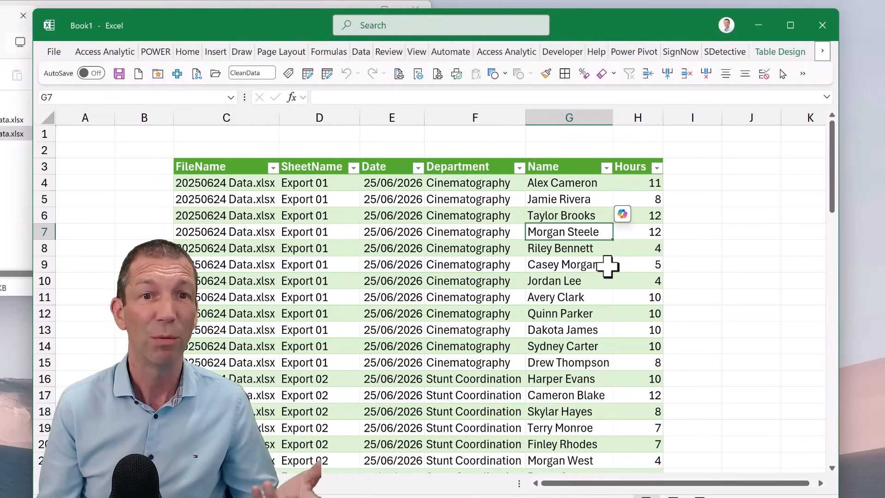